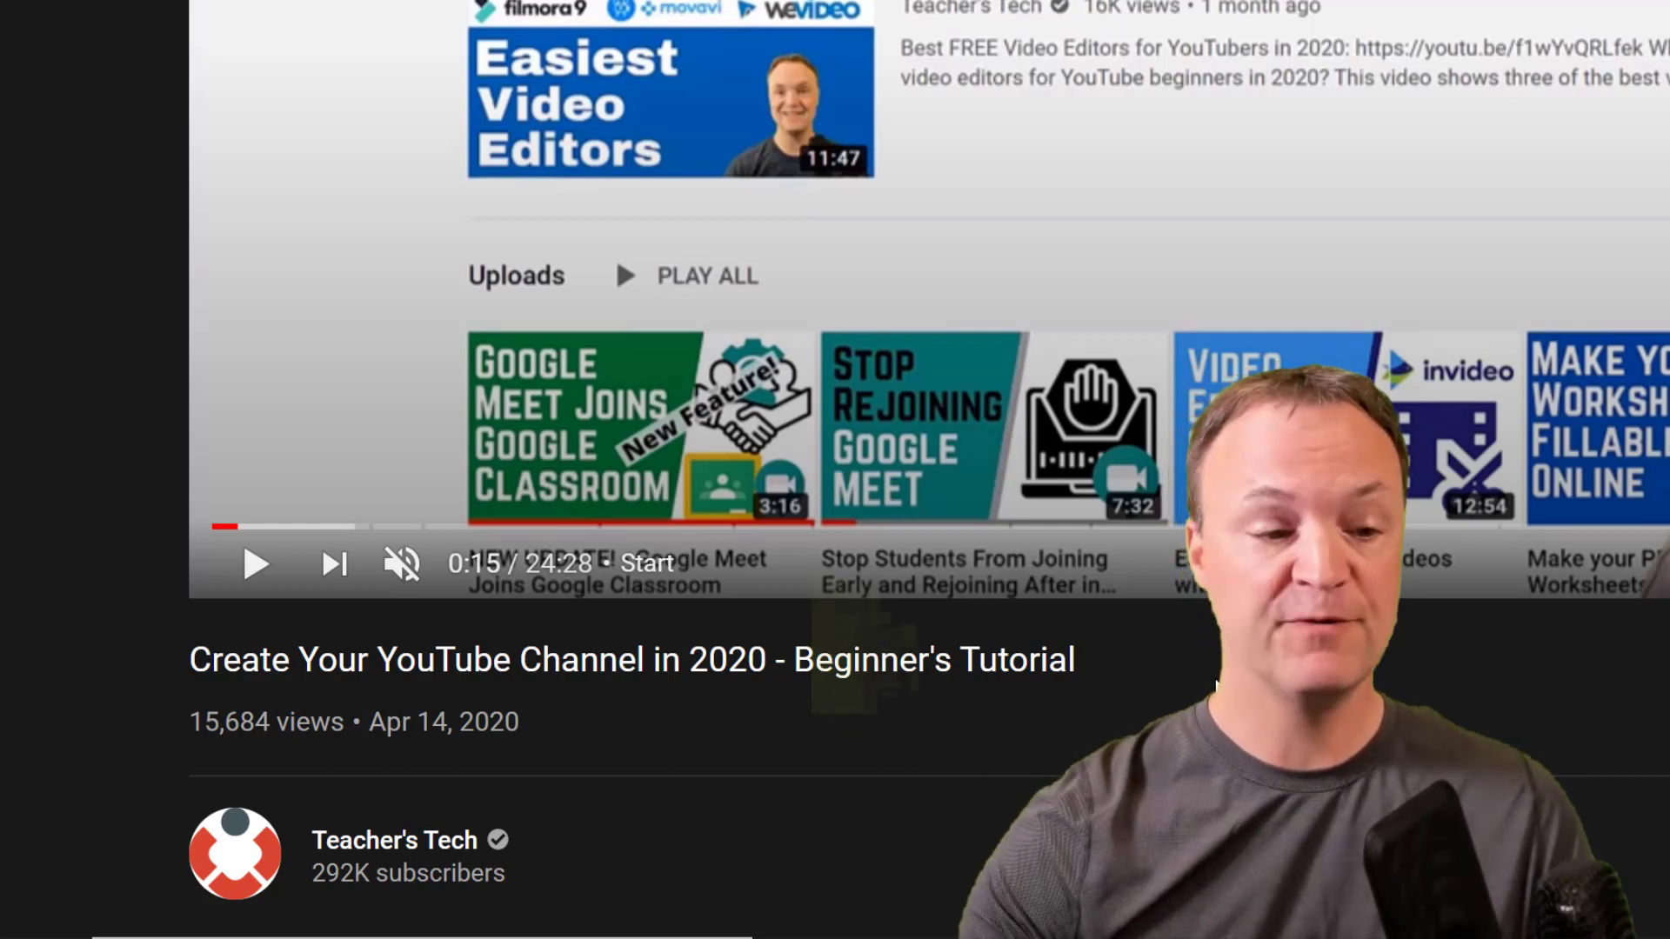
{"action": "mouse_move", "coordinate": [236, 527]}
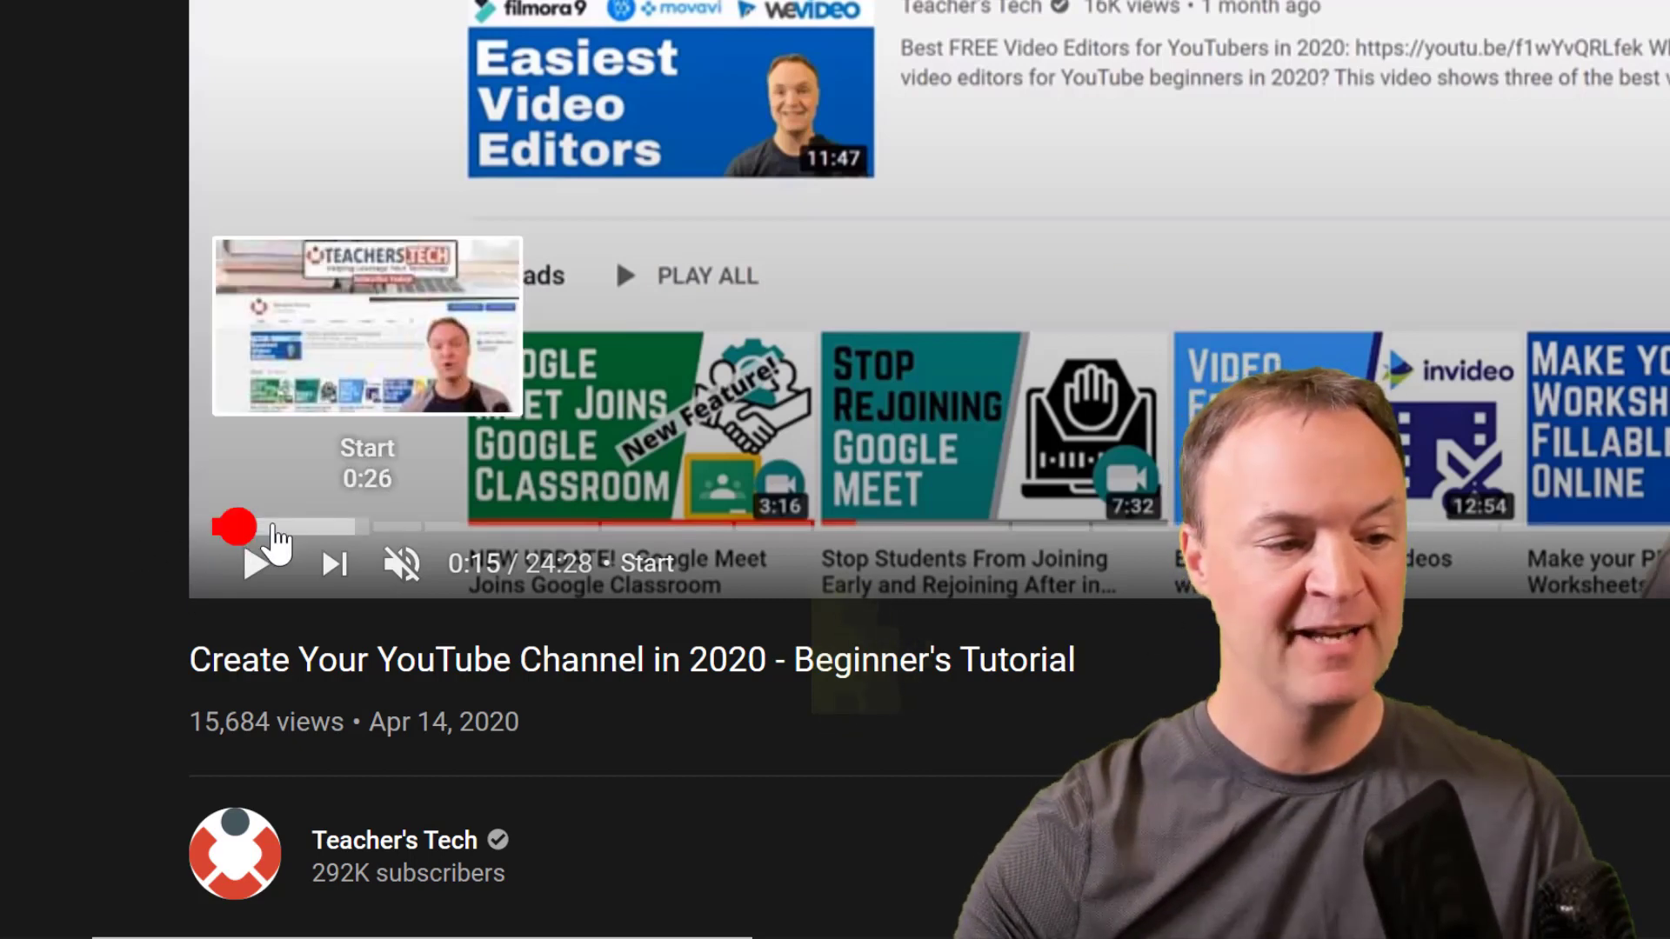
{"action": "mouse_move", "coordinate": [592, 526]}
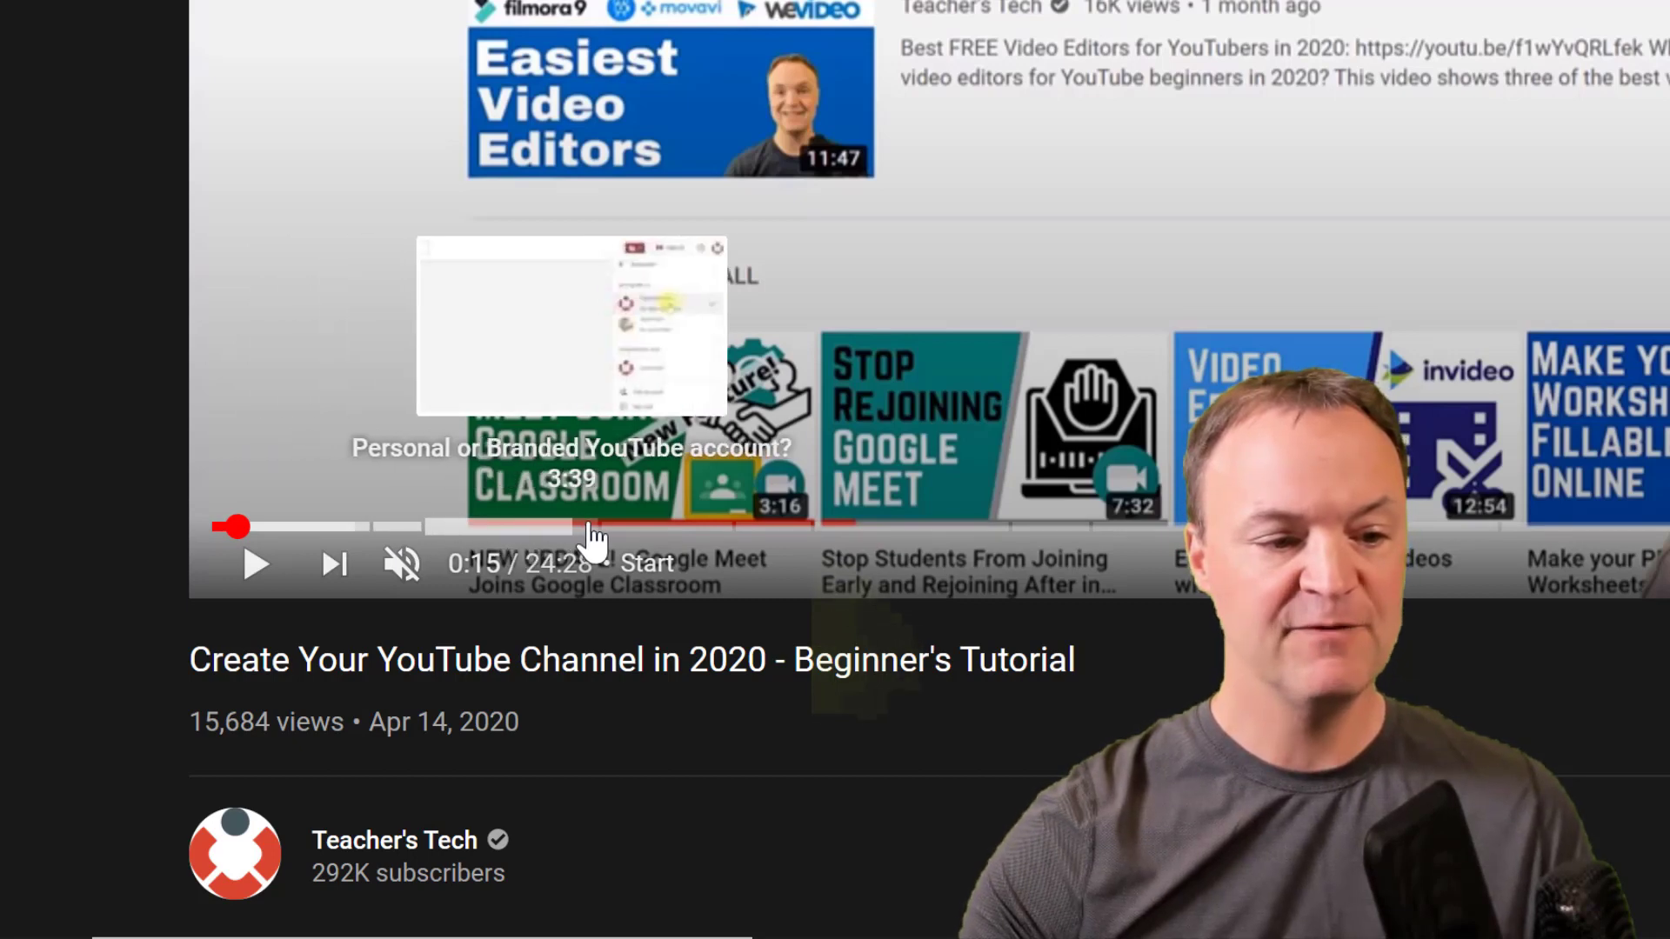
{"action": "mouse_move", "coordinate": [830, 532]}
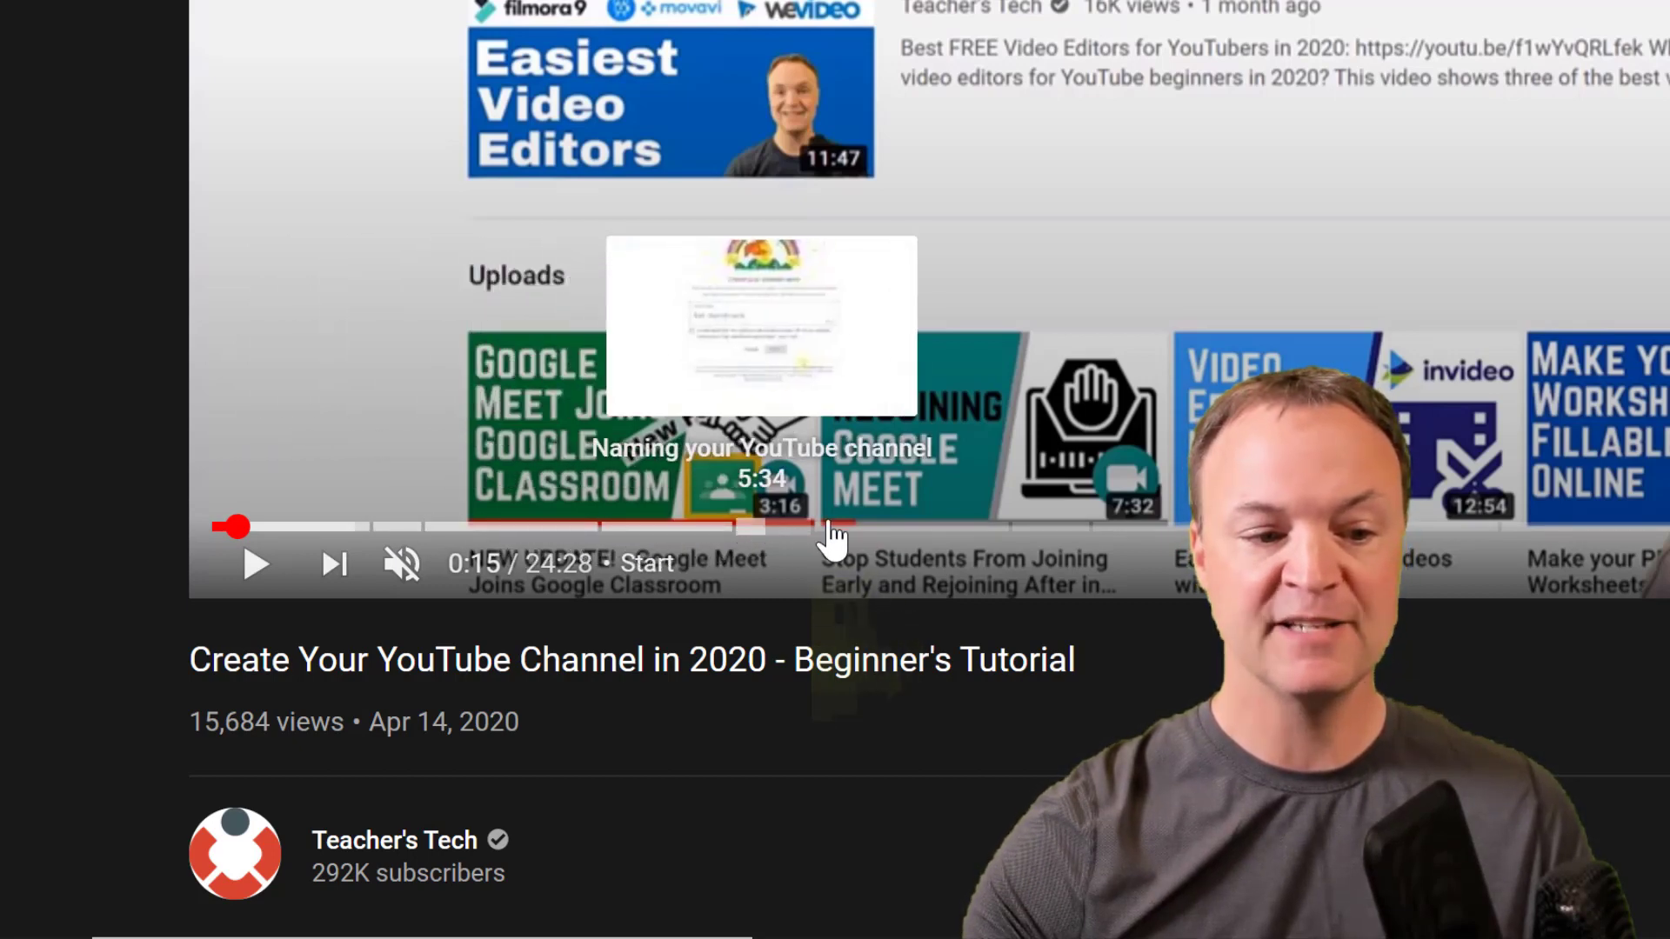
{"action": "mouse_move", "coordinate": [953, 538]}
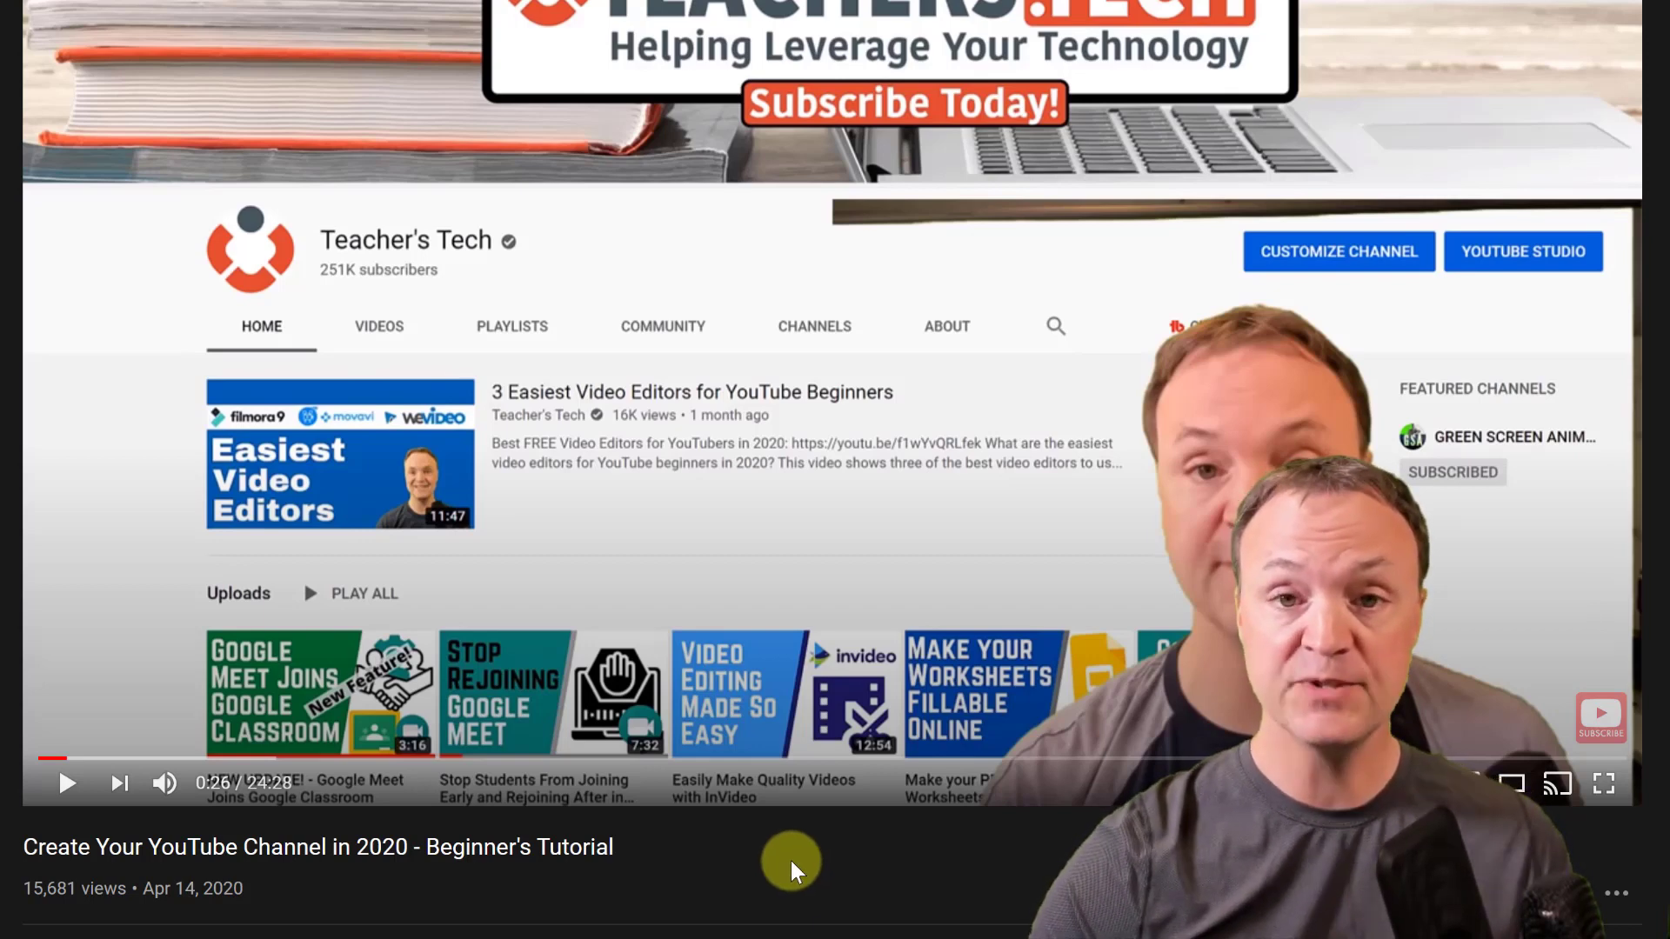
{"action": "mouse_move", "coordinate": [780, 844]}
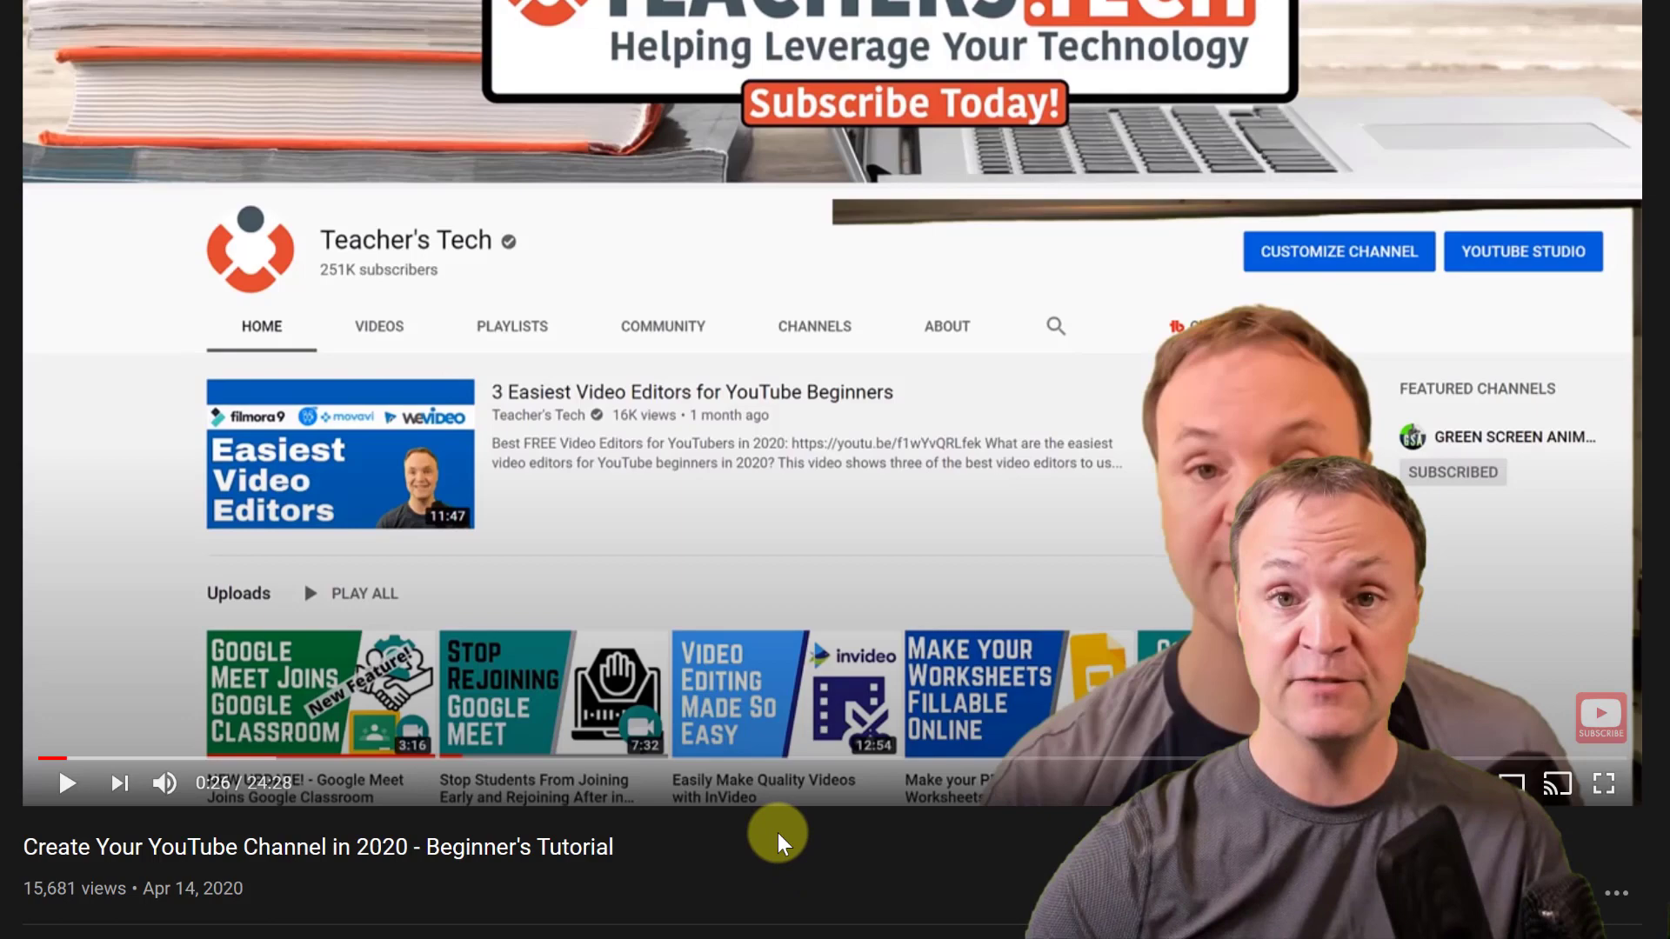
Use the description's 5:17 timestamp to jump to the Naming your YouTube channel chapter.
{"action": "scroll", "scroll_direction": "down", "scroll_amount": 3}
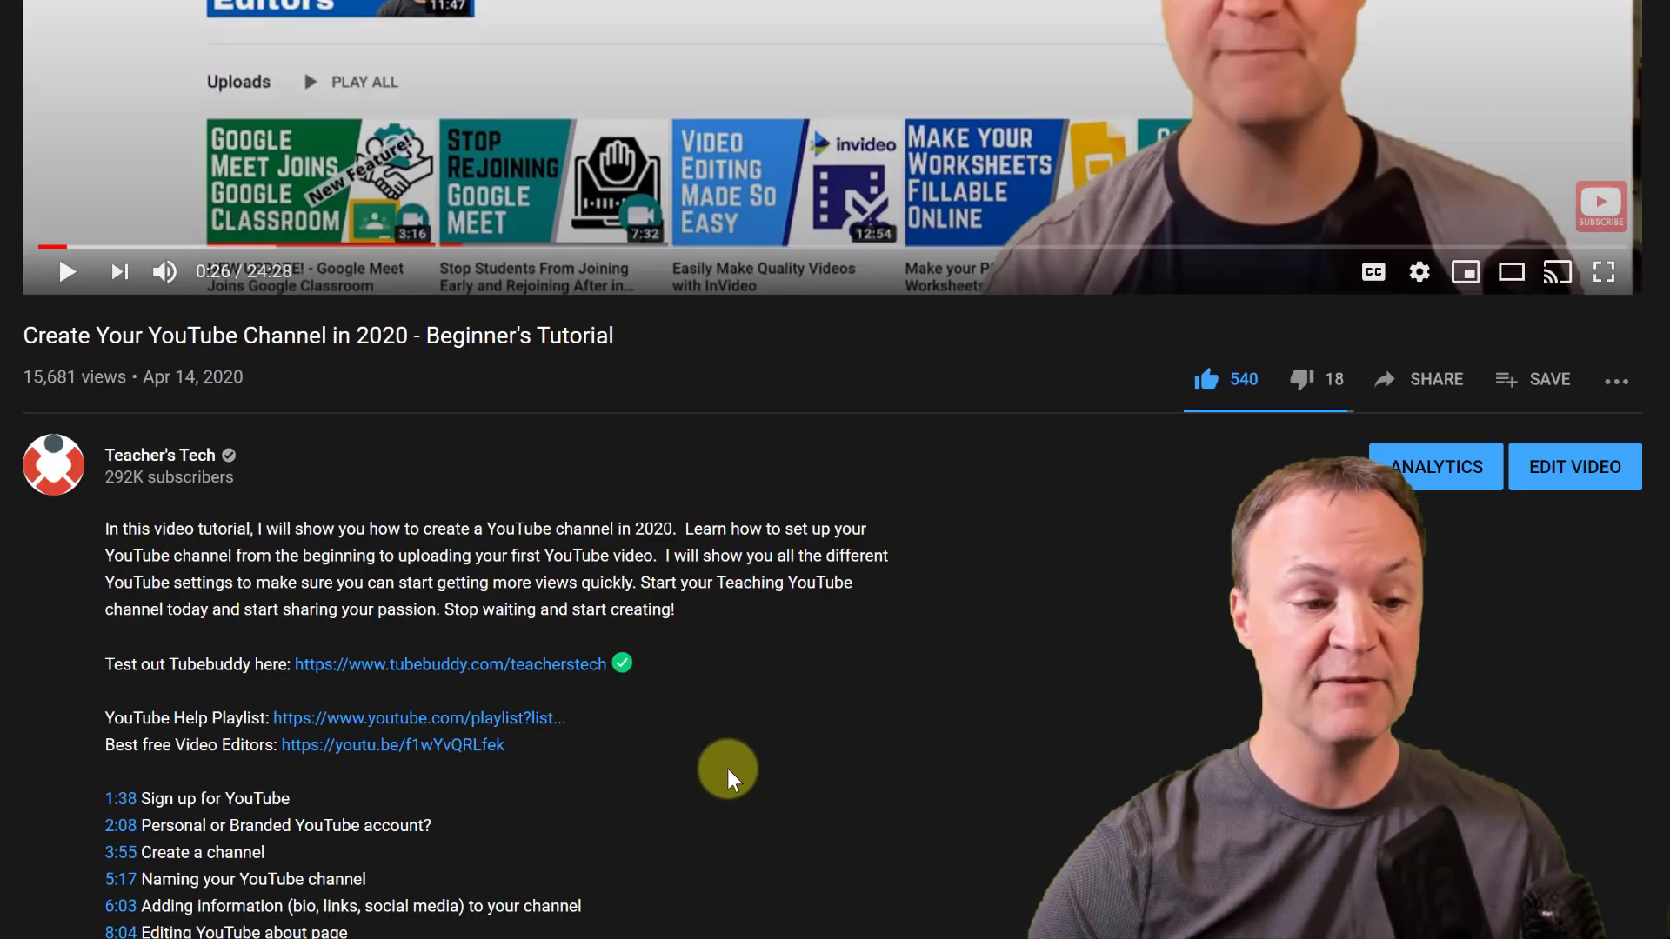
{"action": "scroll", "scroll_direction": "down", "scroll_amount": 3}
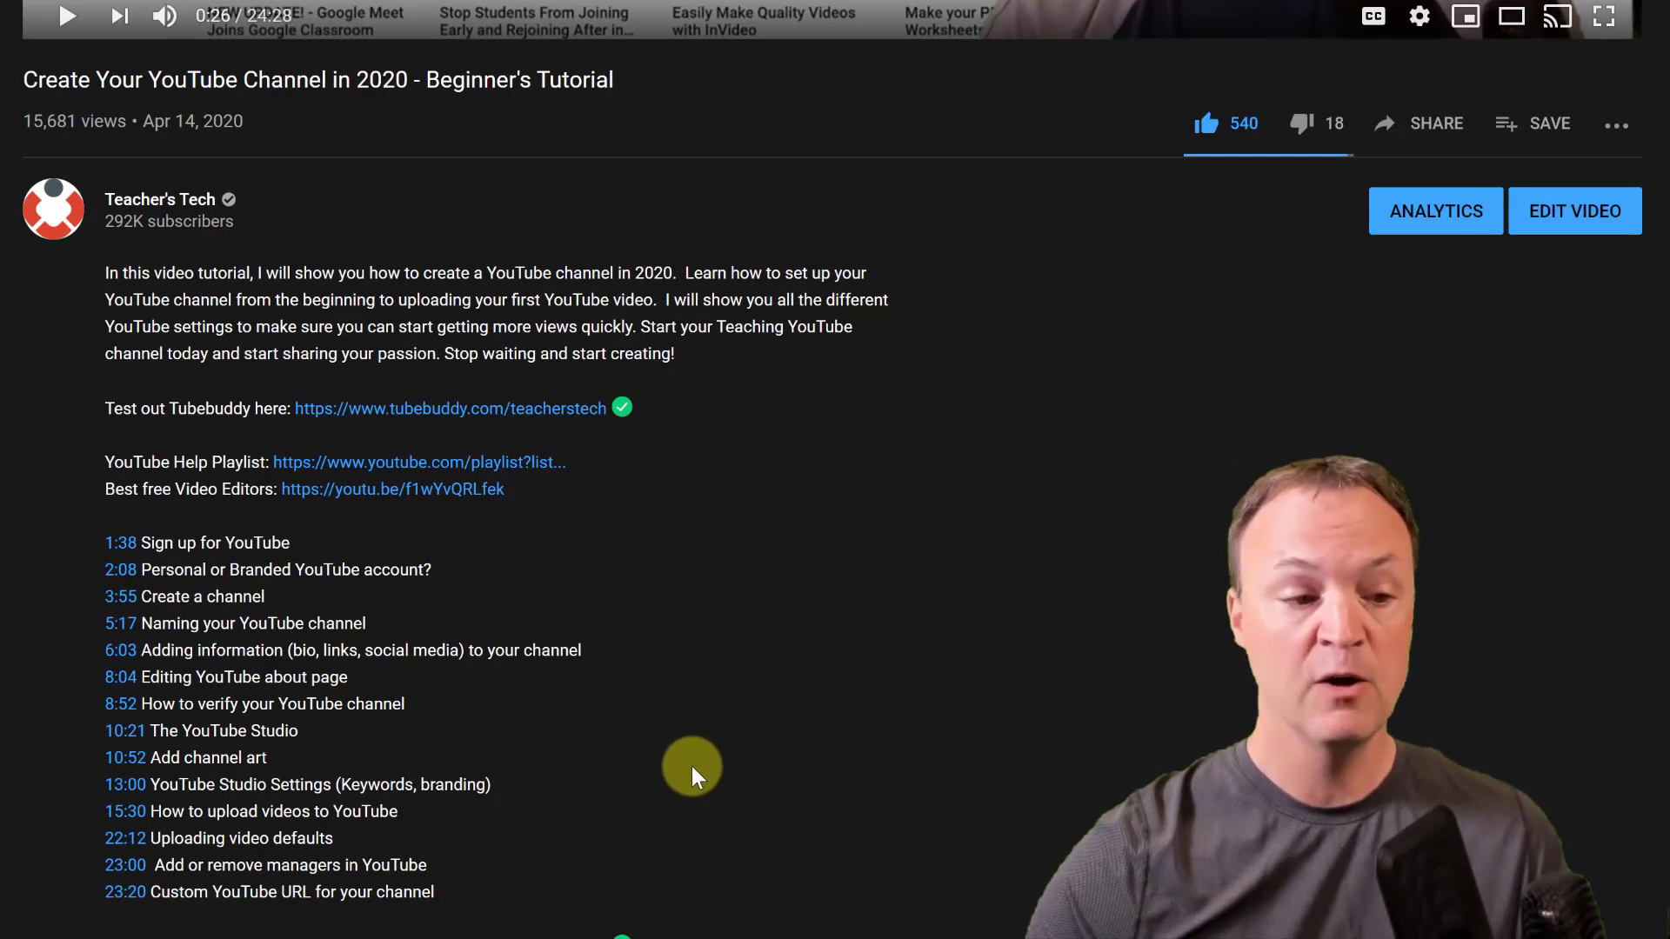
{"action": "mouse_move", "coordinate": [138, 565]}
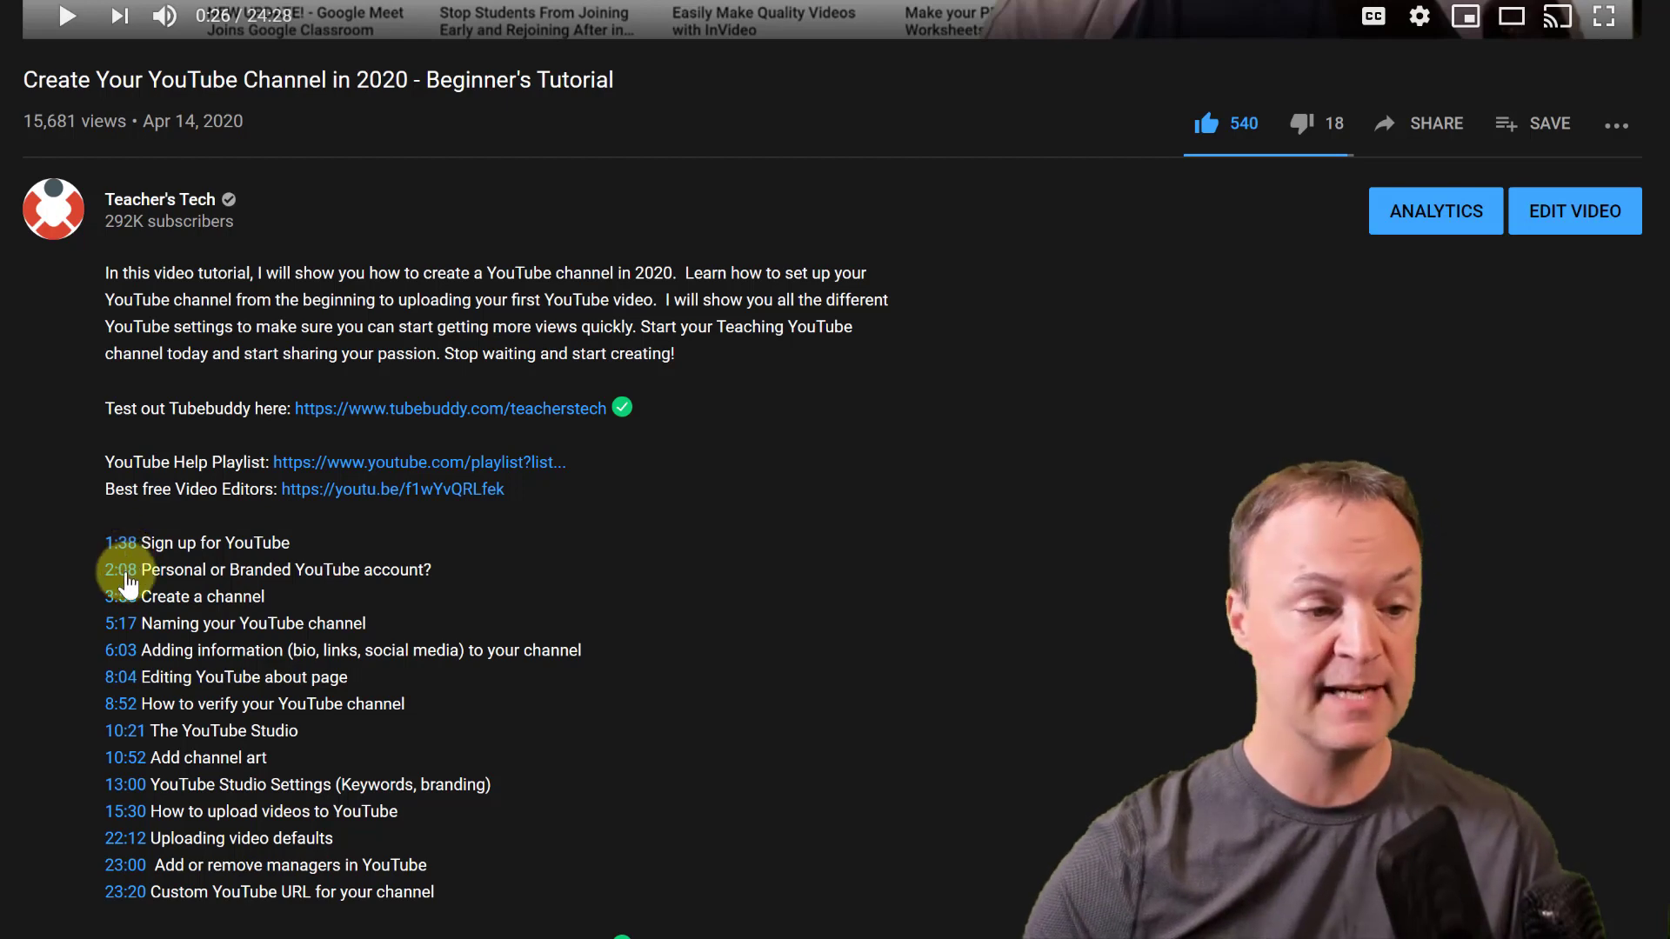
{"action": "mouse_move", "coordinate": [128, 640]}
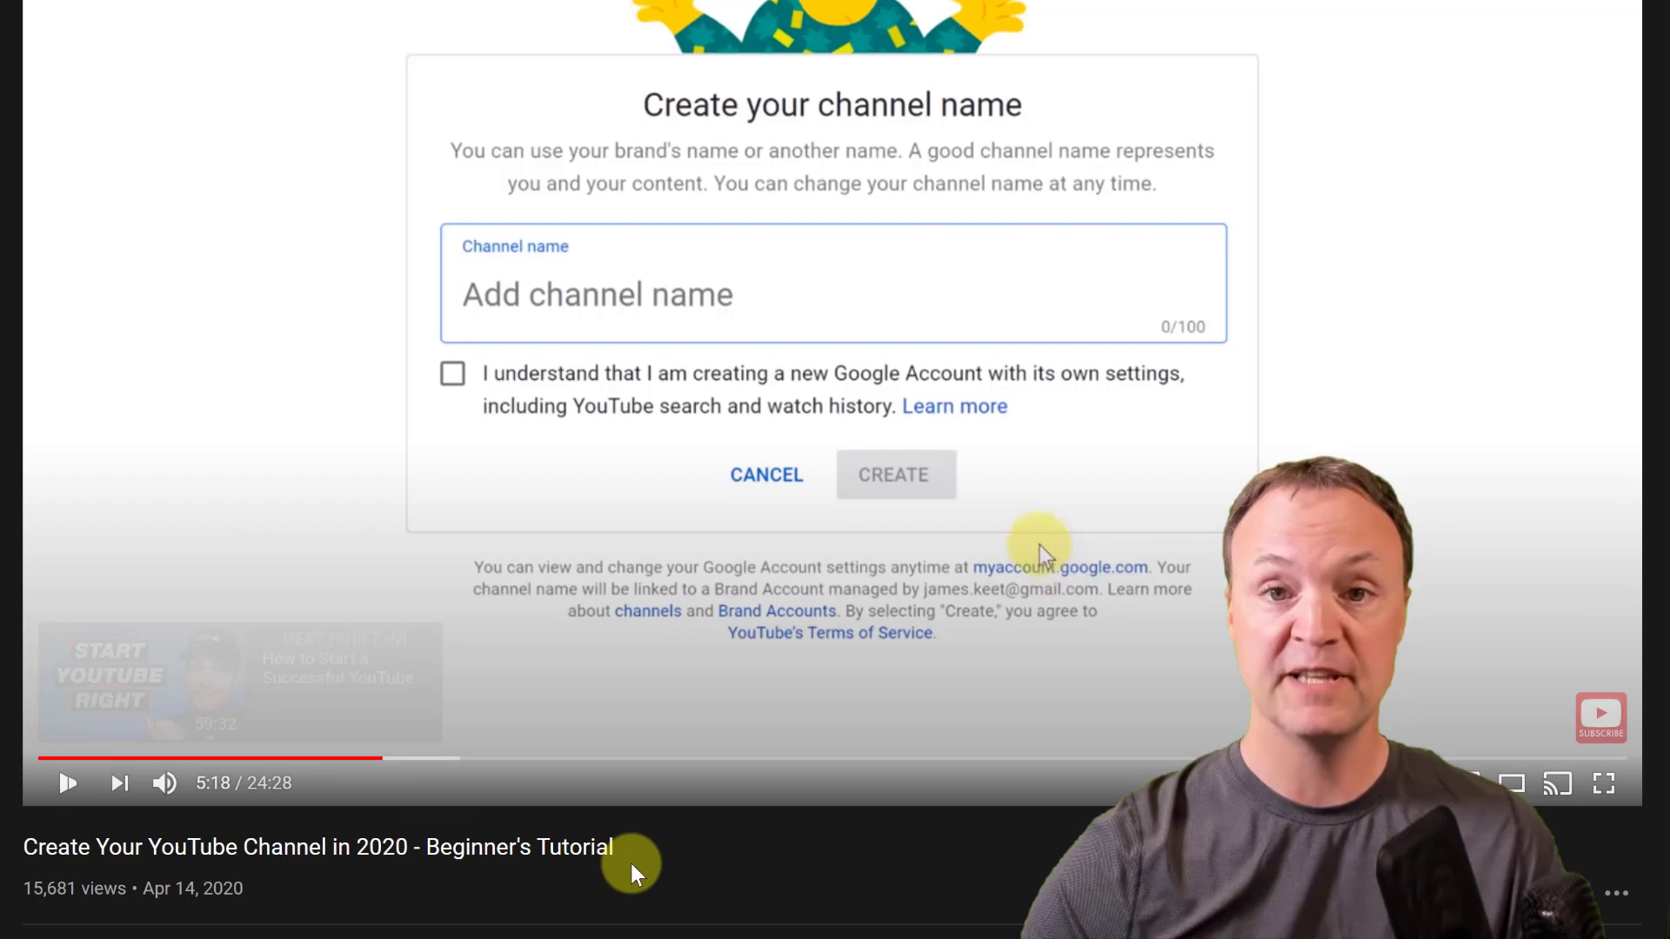
{"action": "scroll", "scroll_direction": "down", "scroll_amount": 3}
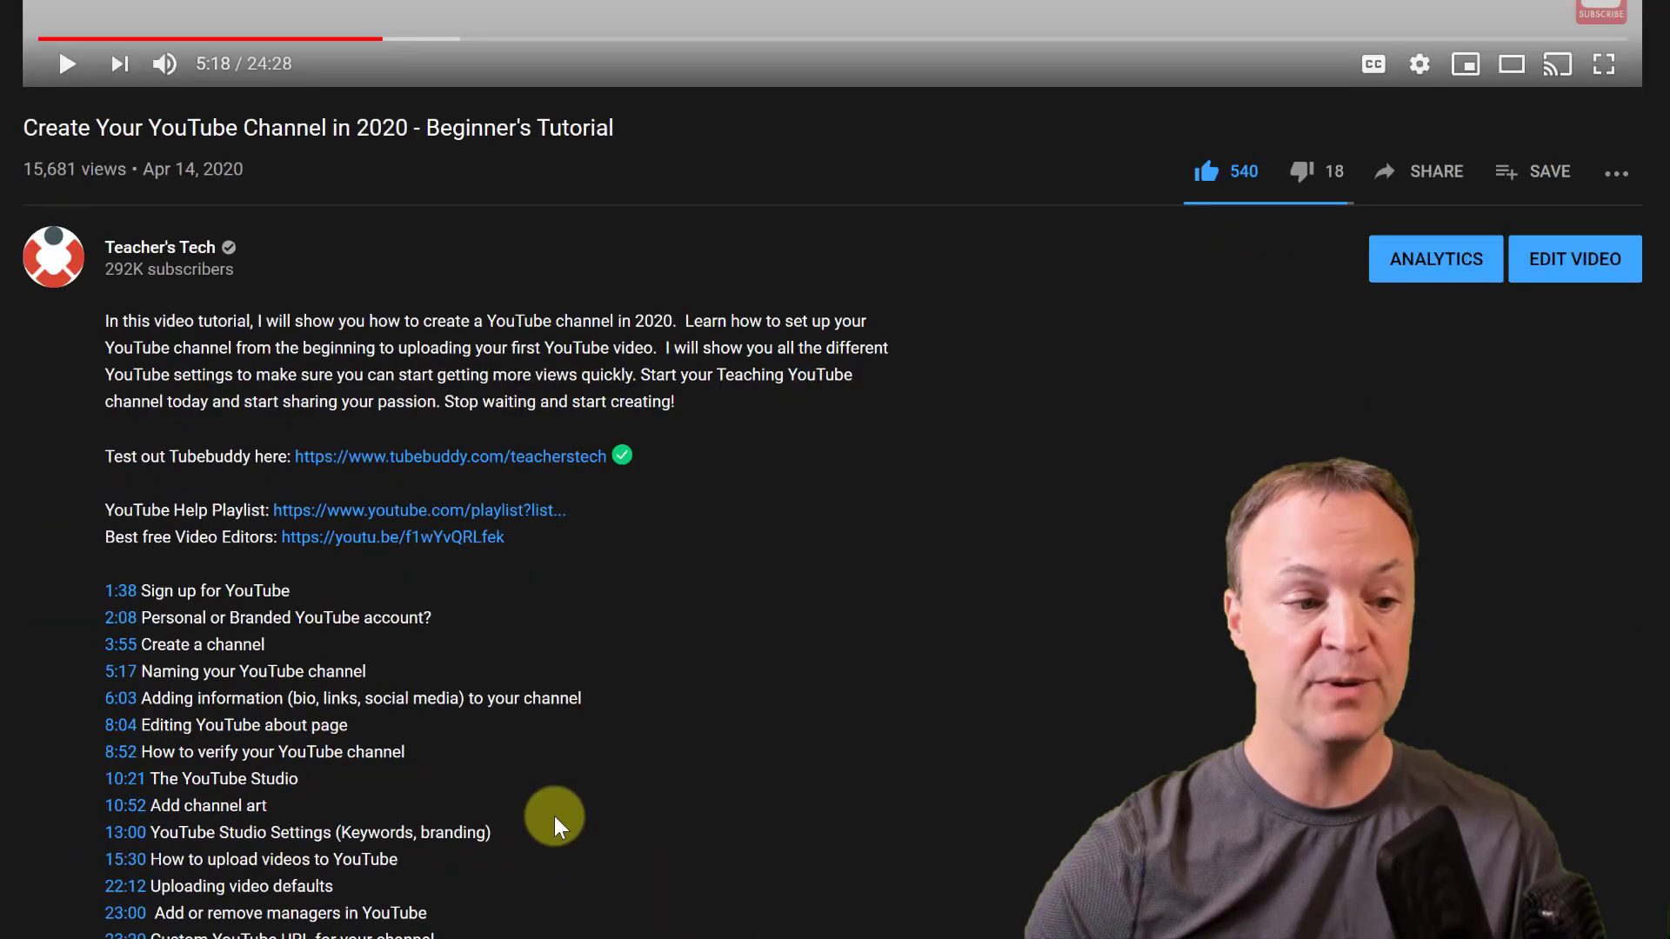
{"action": "scroll", "scroll_direction": "down", "scroll_amount": 3}
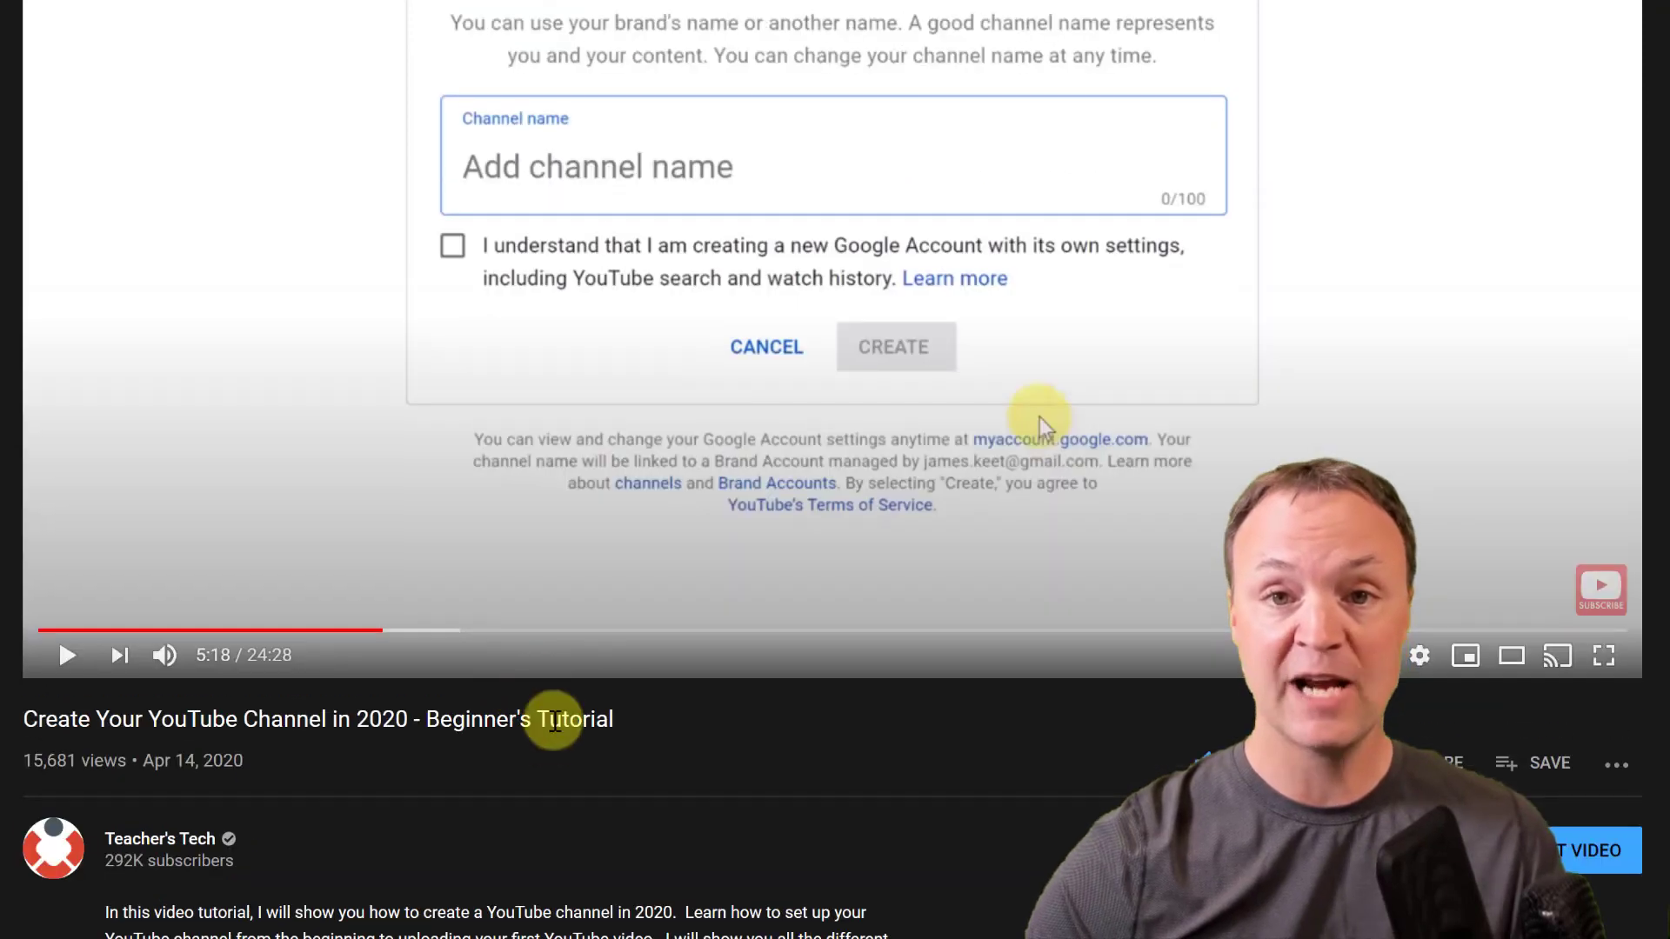
{"action": "mouse_move", "coordinate": [688, 811]}
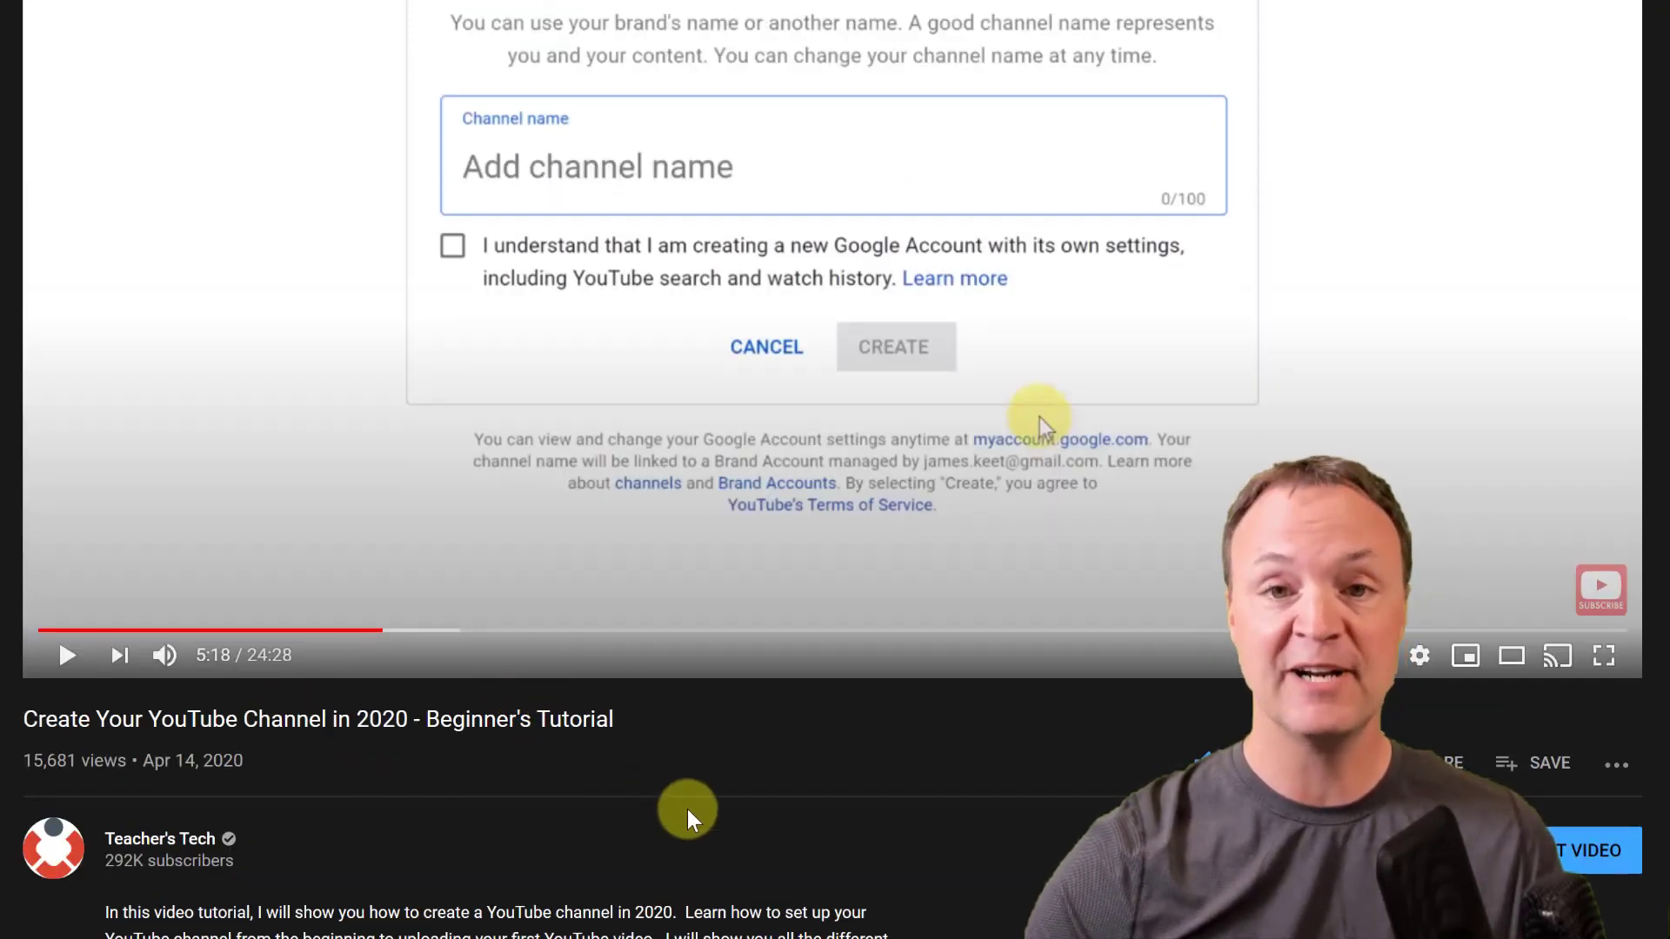
{"action": "mouse_move", "coordinate": [853, 824]}
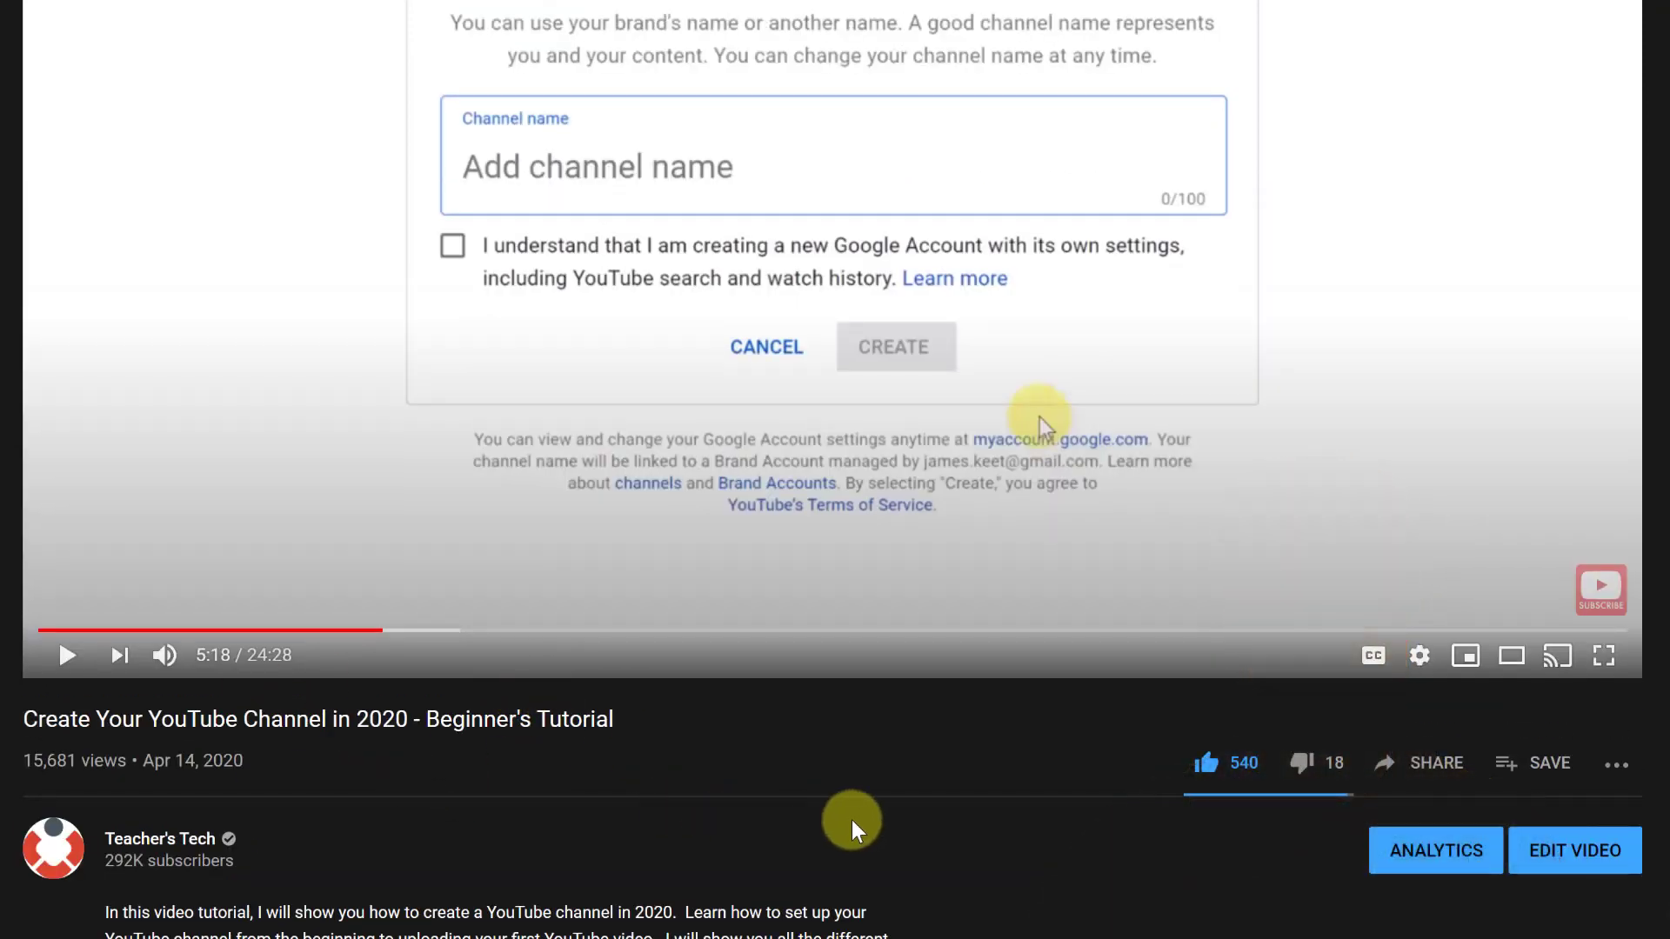
{"action": "mouse_move", "coordinate": [1575, 850]}
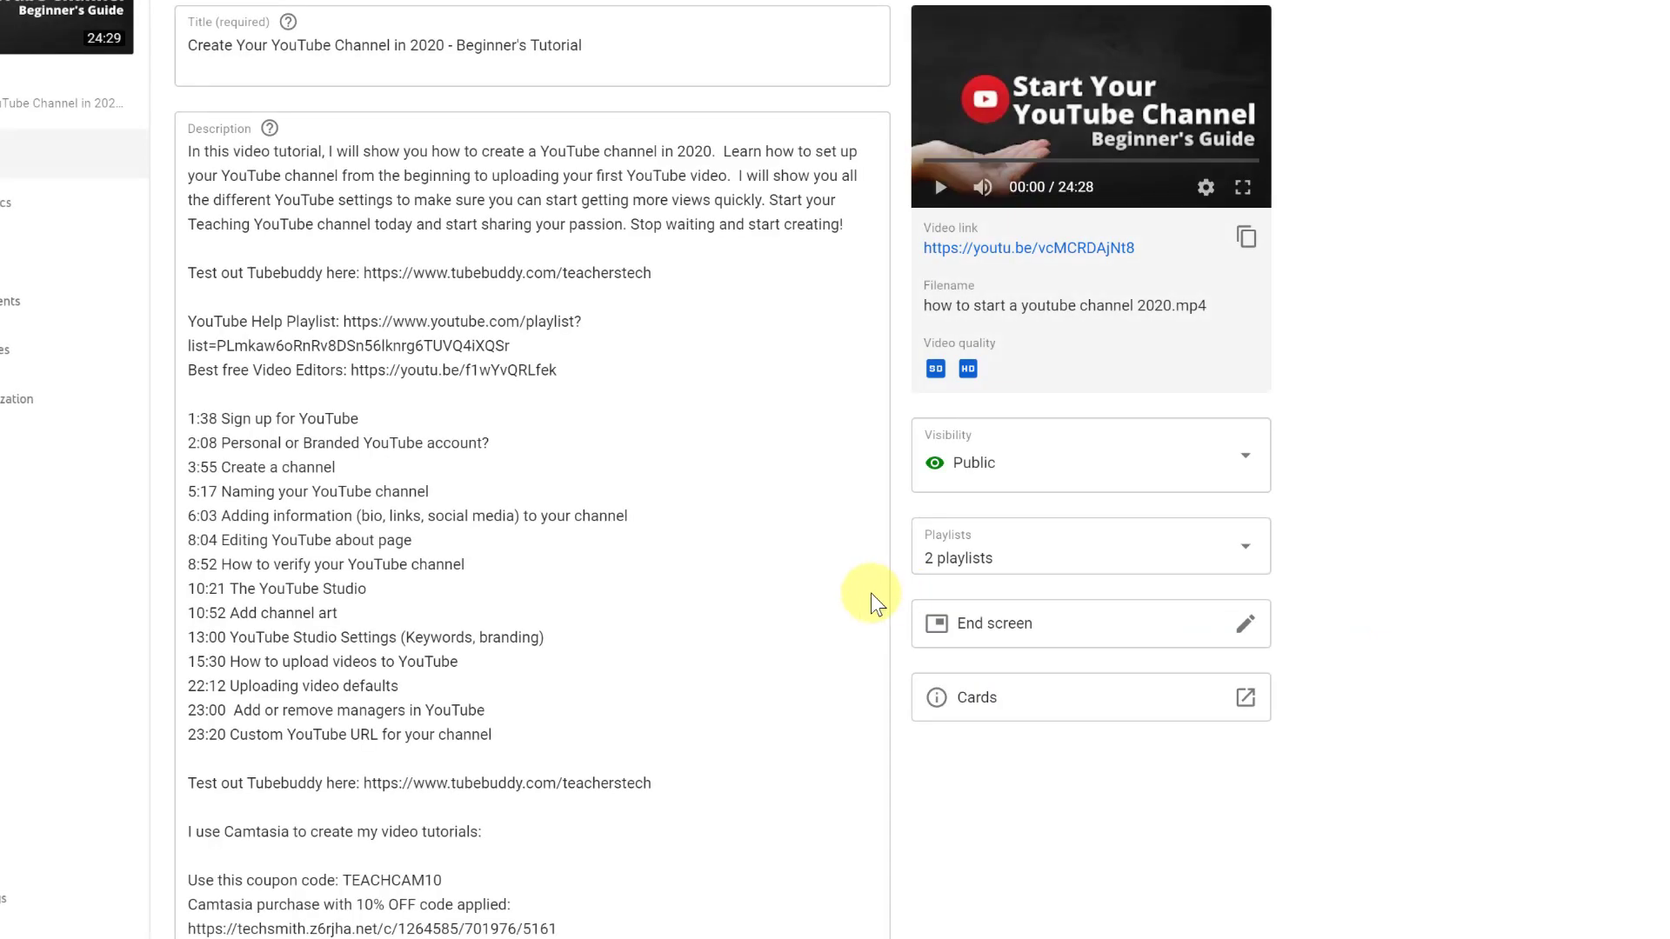
{"action": "mouse_move", "coordinate": [494, 580]}
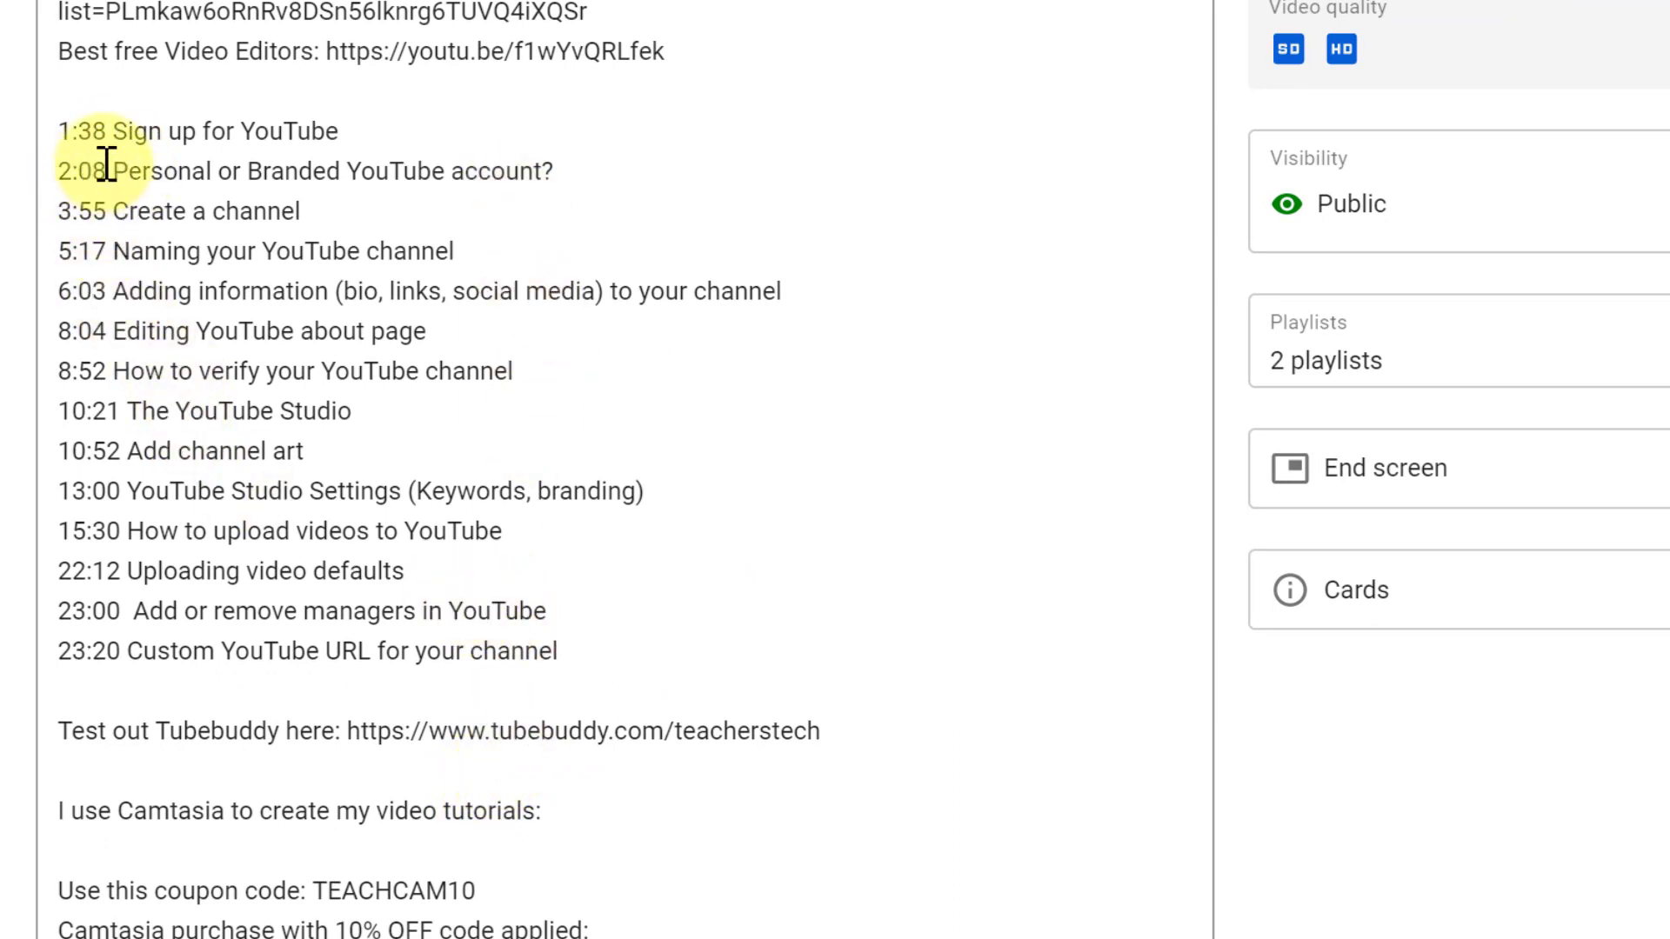
{"action": "mouse_move", "coordinate": [275, 153]}
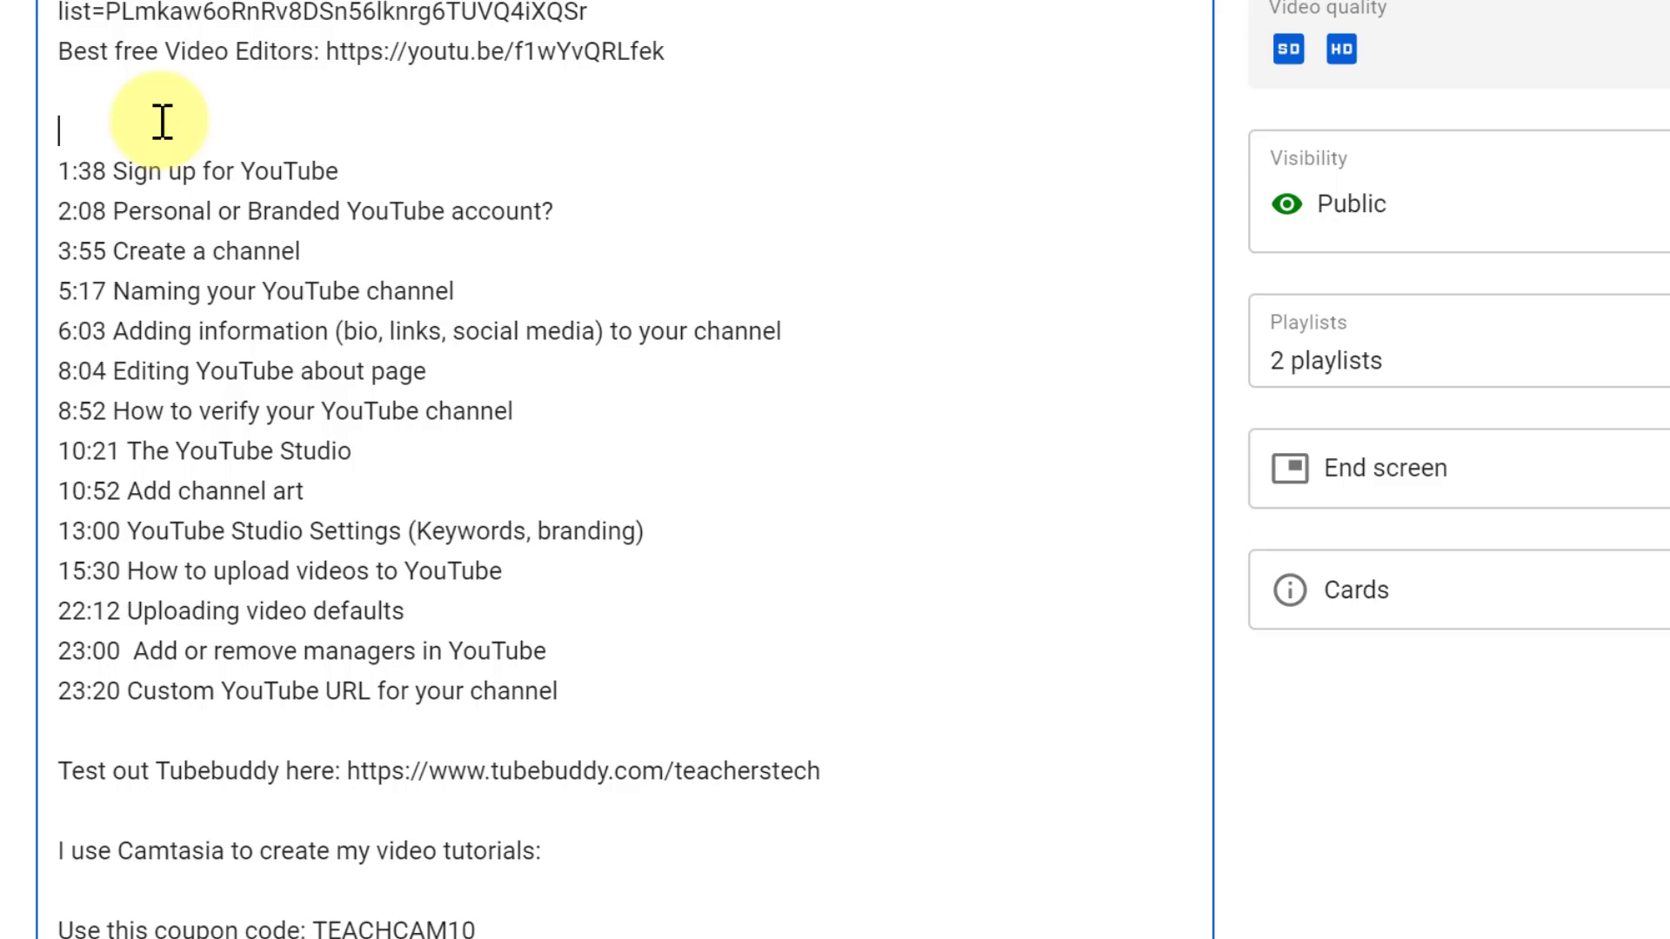
Type a new '0:00 Start' line above the 1:38 timestamp in the description.
{"action": "type", "text": "0:"}
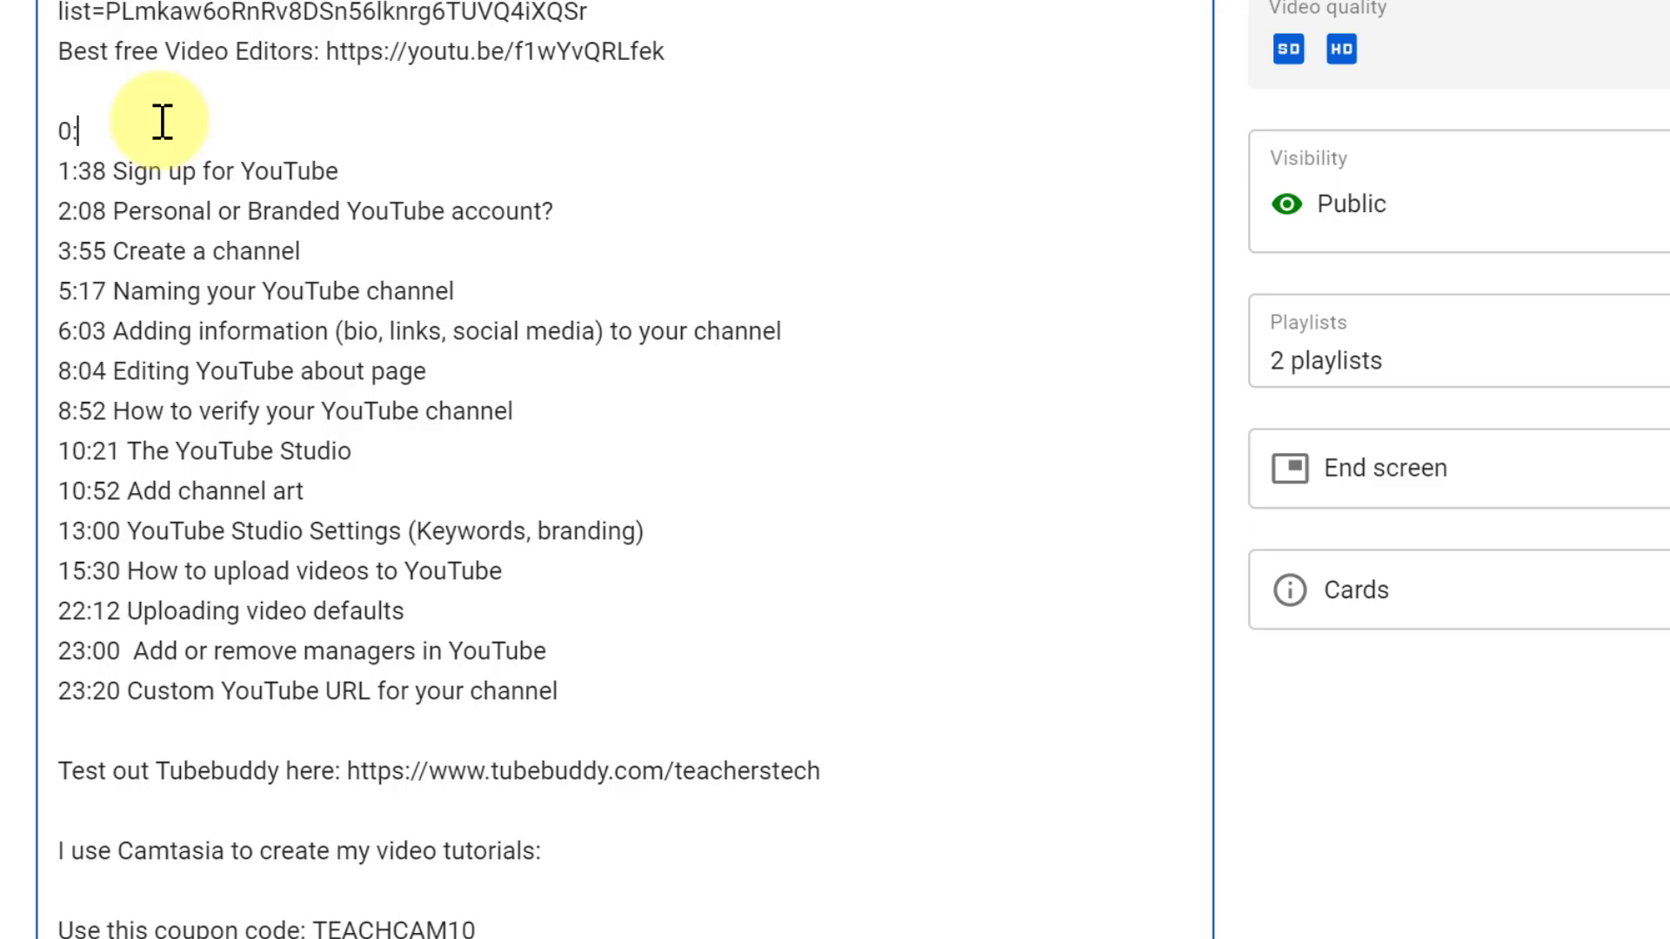
{"action": "type", "text": ":00"}
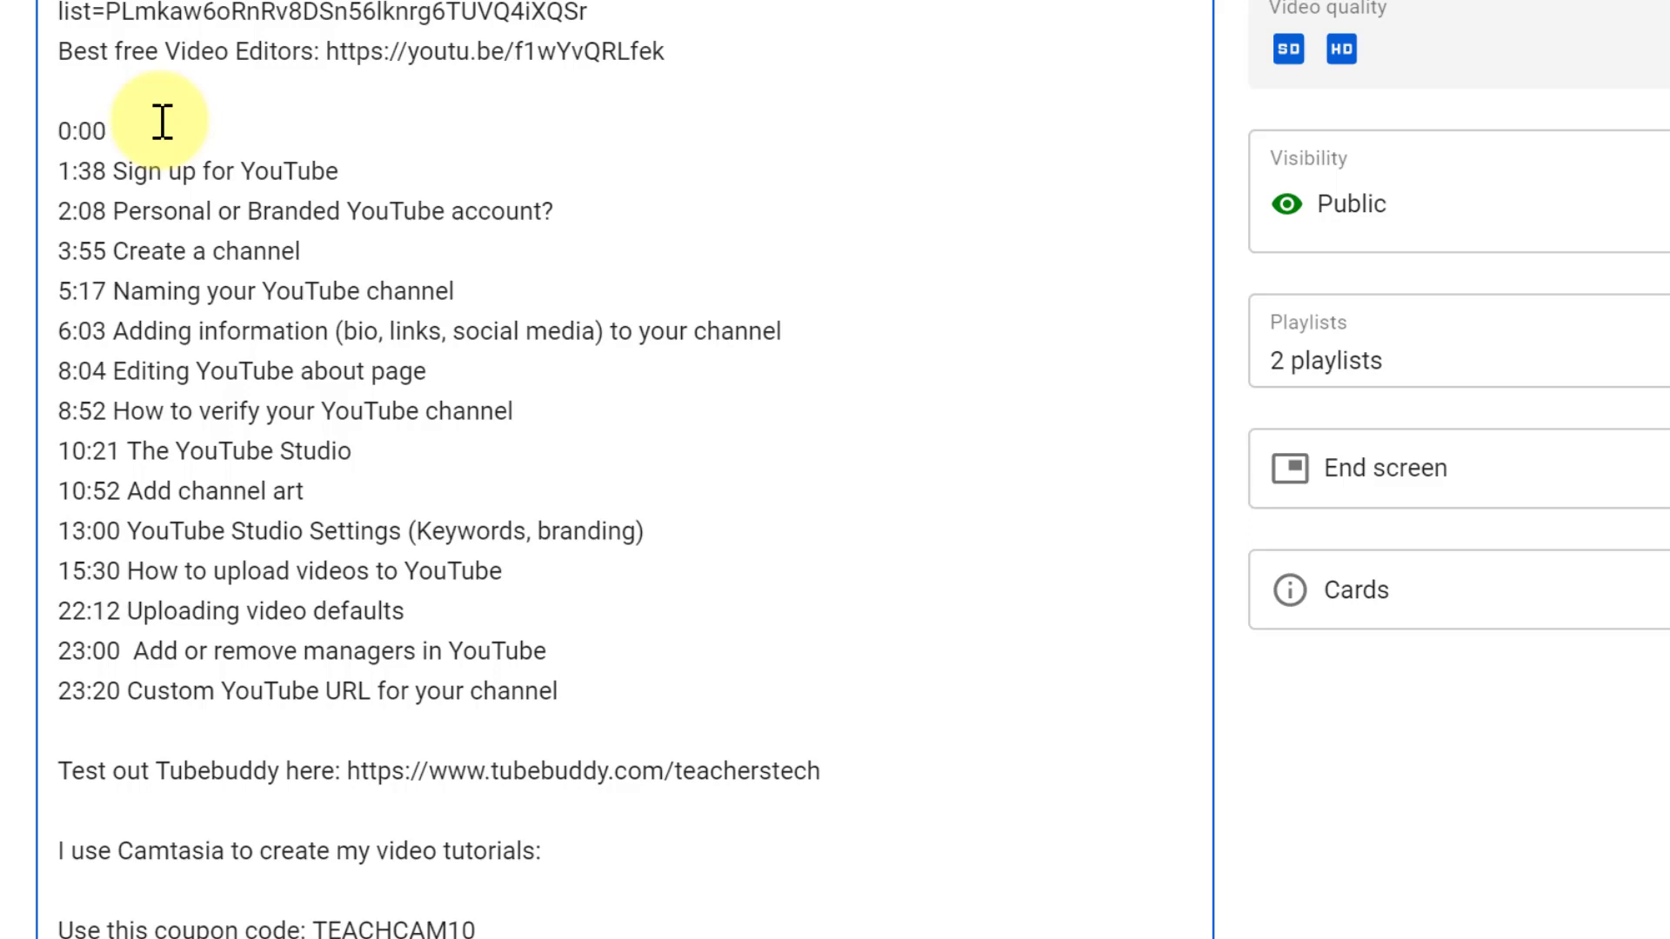
{"action": "left_click", "coordinate": [107, 132]}
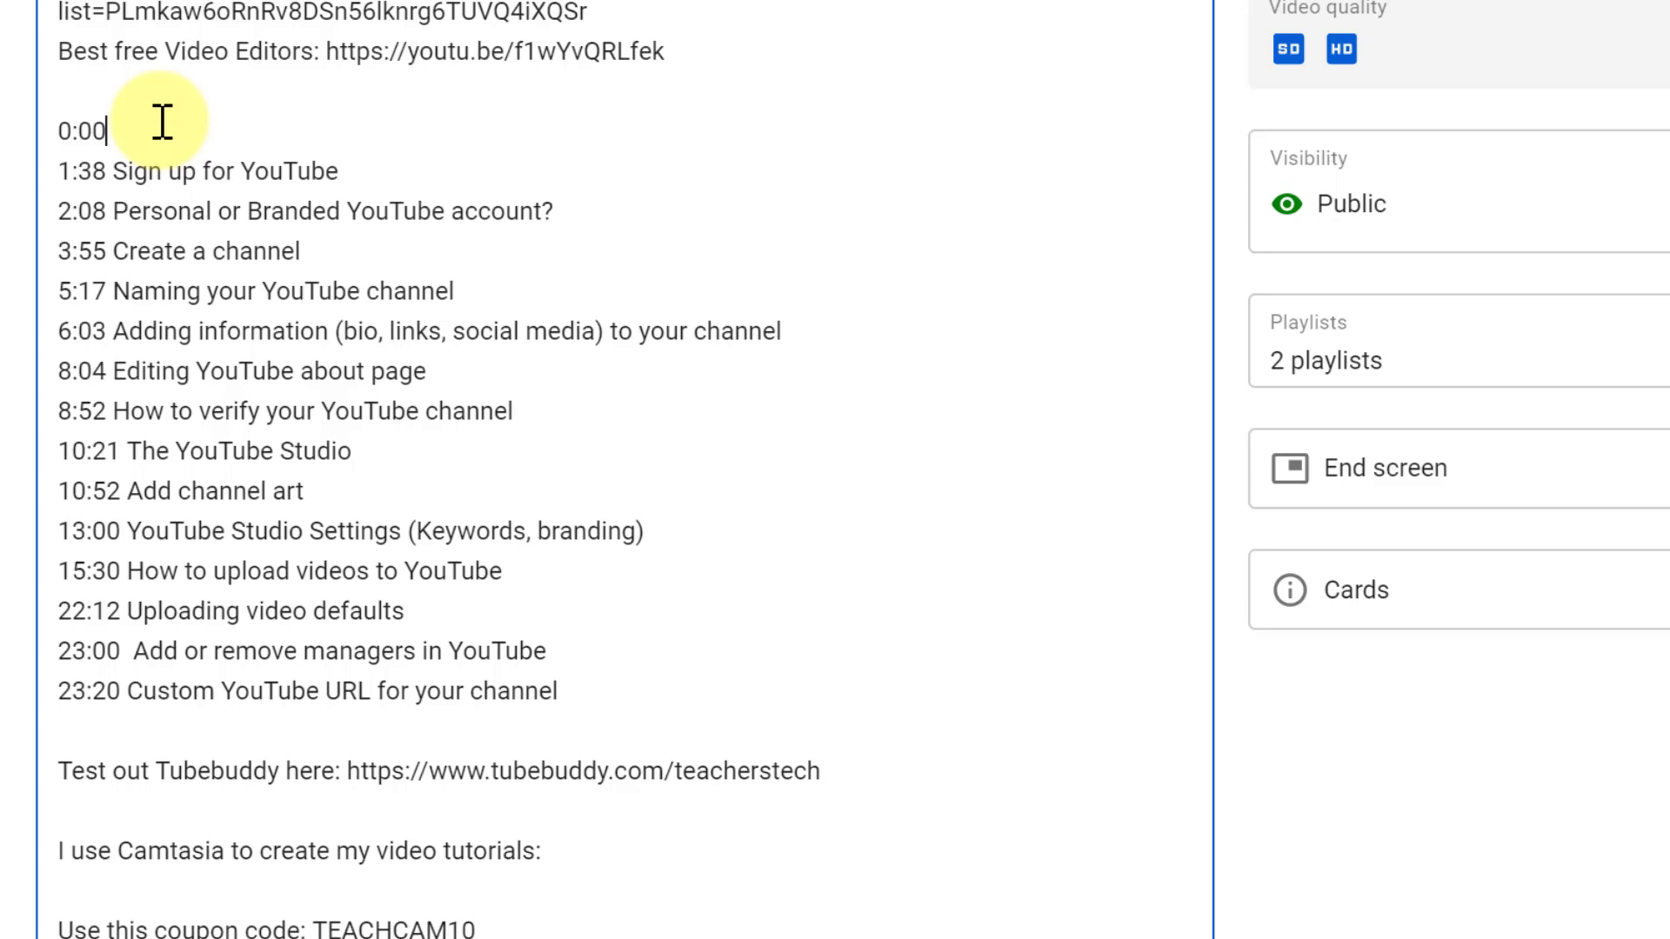
{"action": "type", "text": "St"}
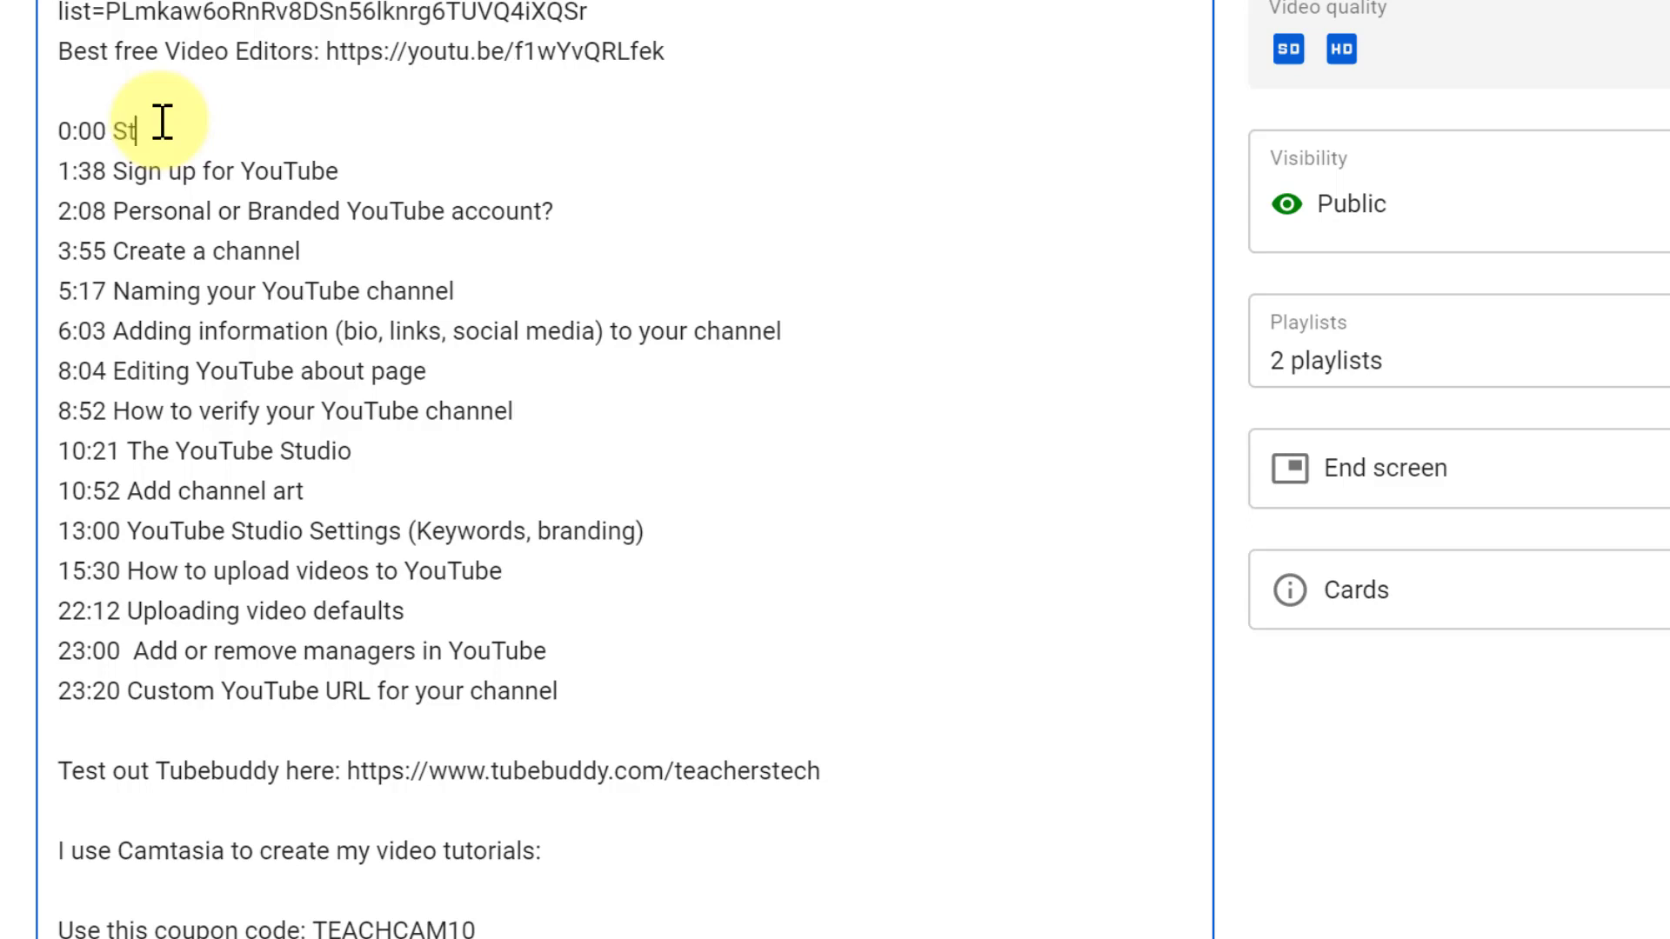
{"action": "type", "text": "art"}
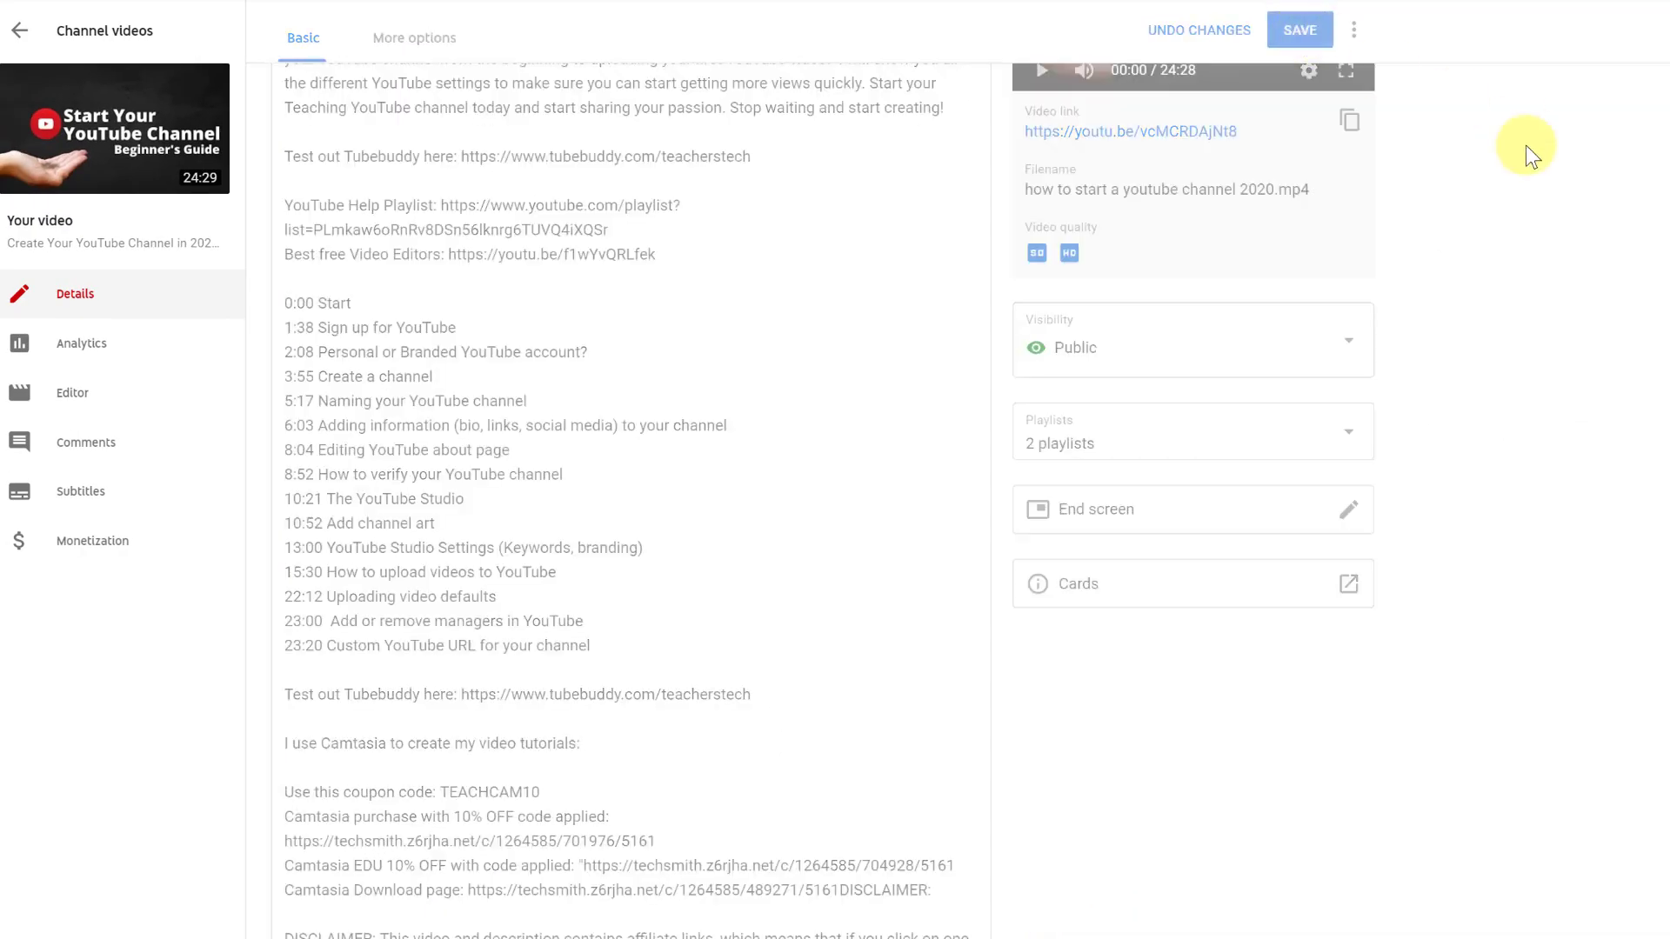
{"action": "mouse_move", "coordinate": [1460, 237]}
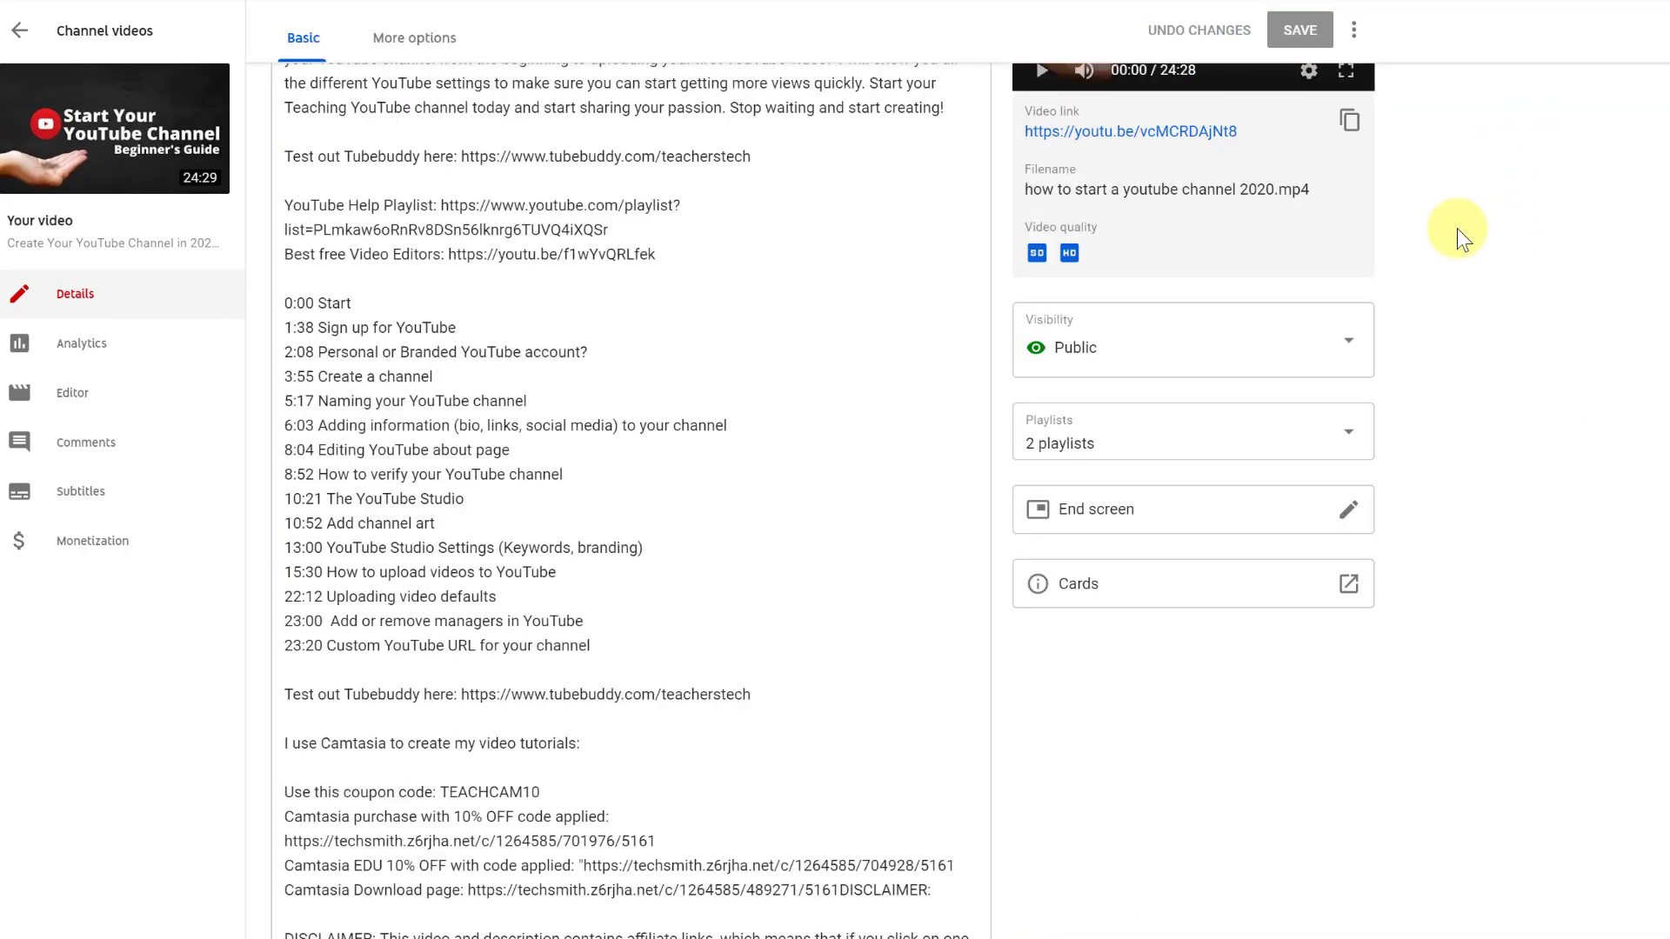
{"action": "mouse_move", "coordinate": [1150, 132]}
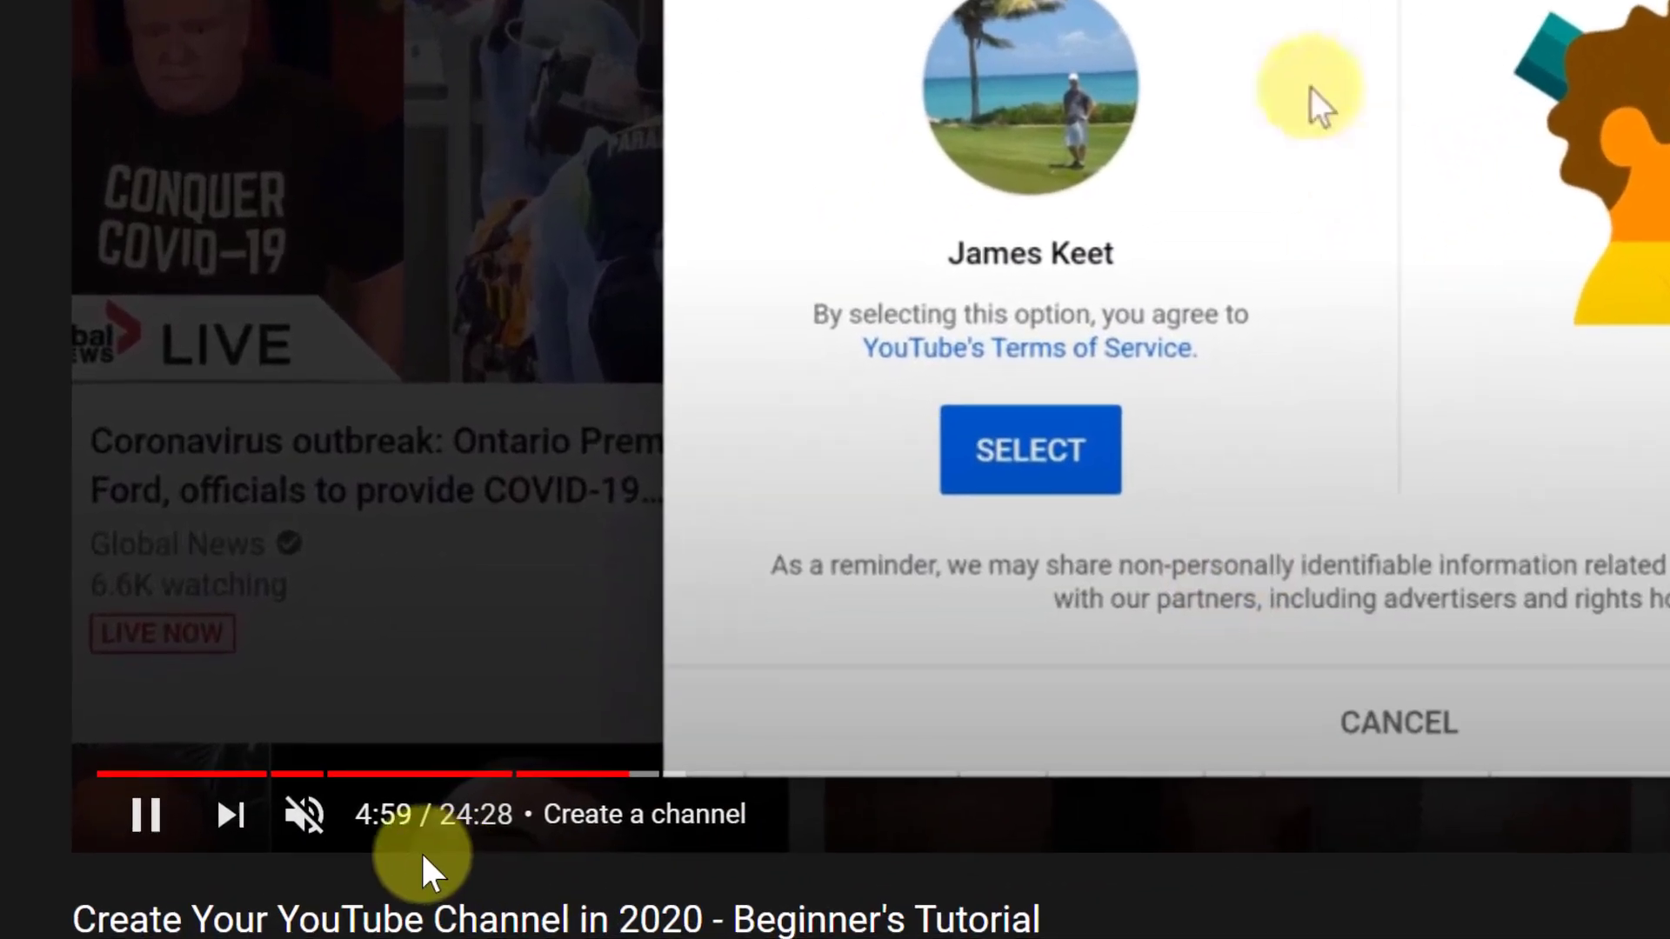
{"action": "mouse_move", "coordinate": [565, 777]}
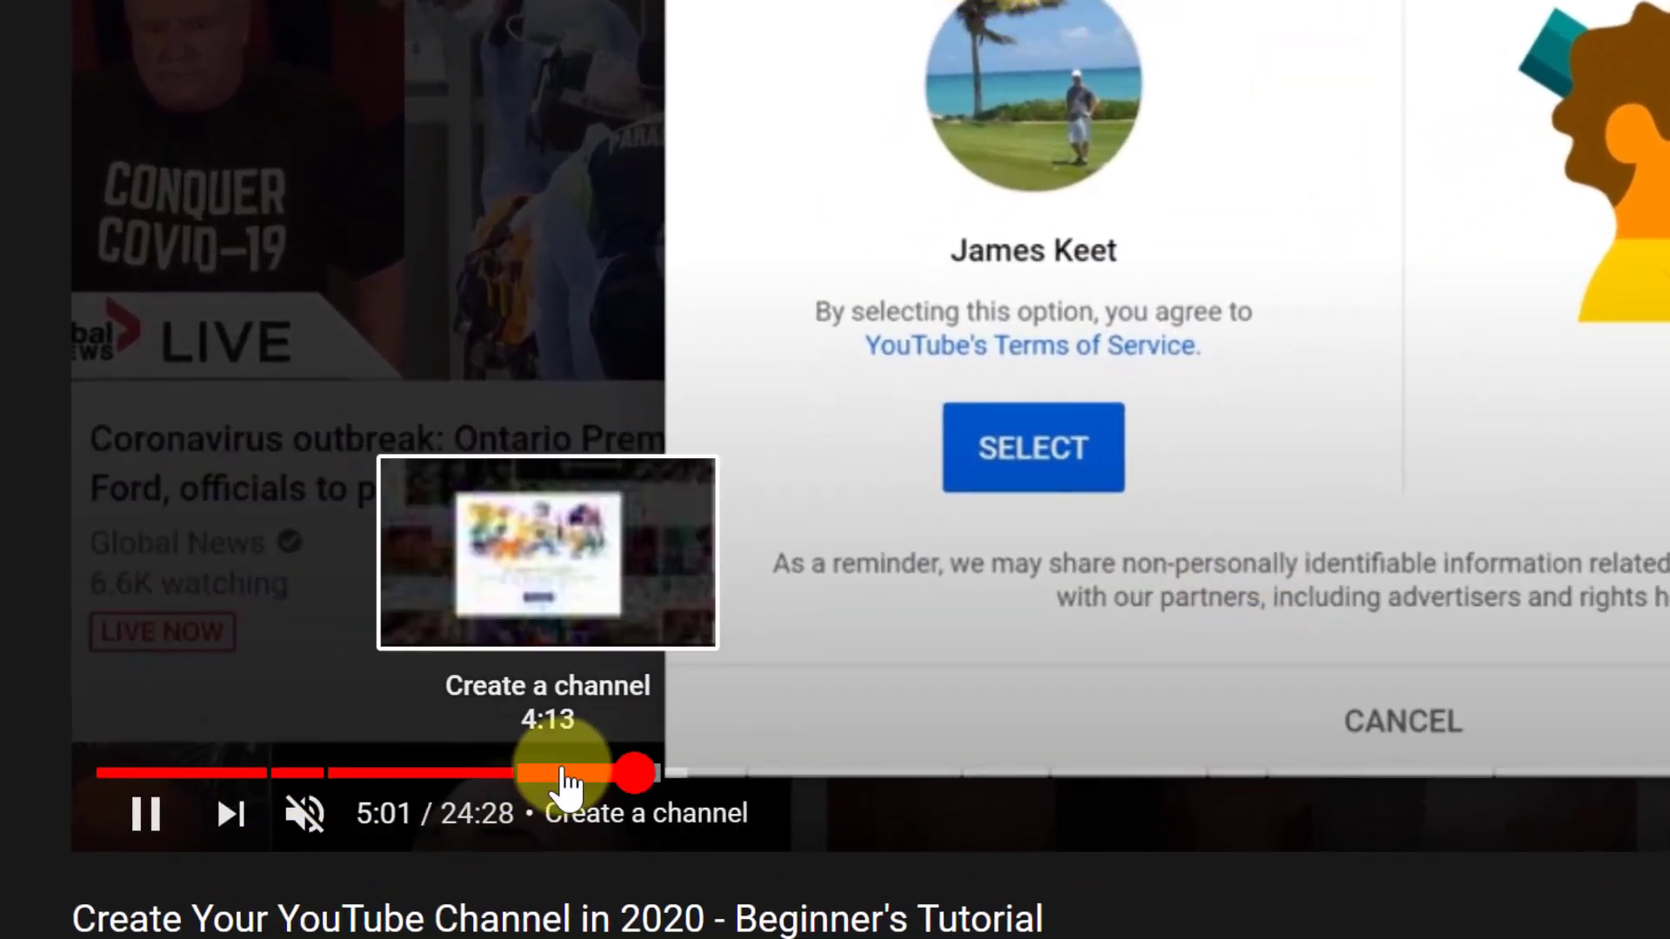
{"action": "mouse_move", "coordinate": [708, 773]}
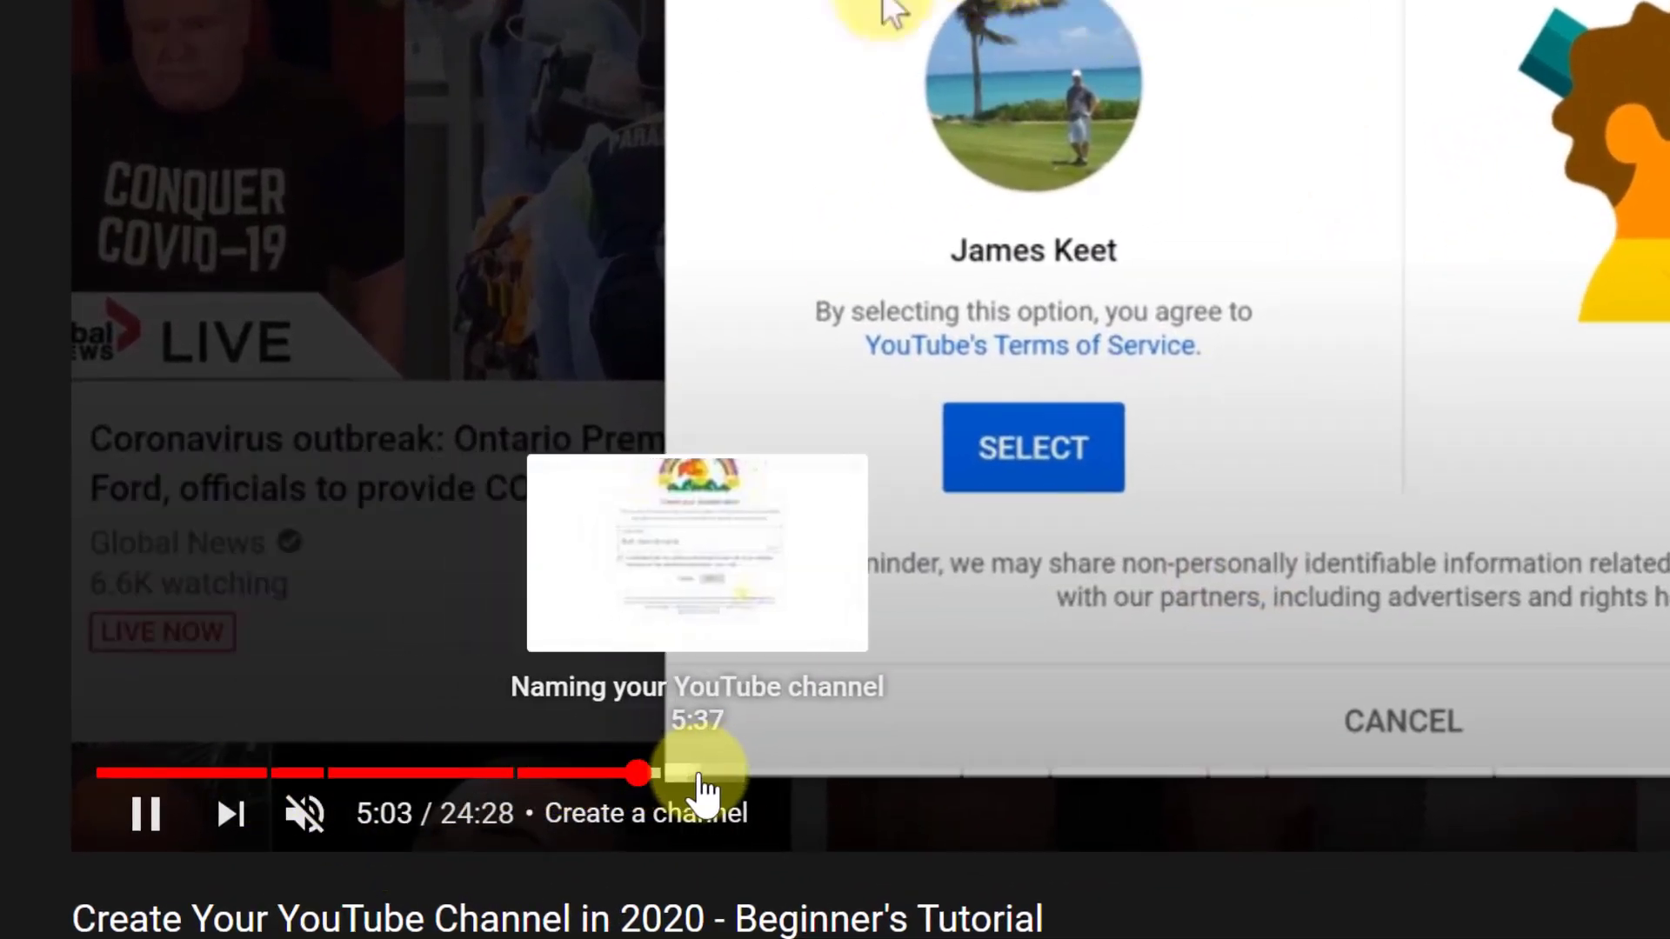
{"action": "mouse_move", "coordinate": [1162, 288]}
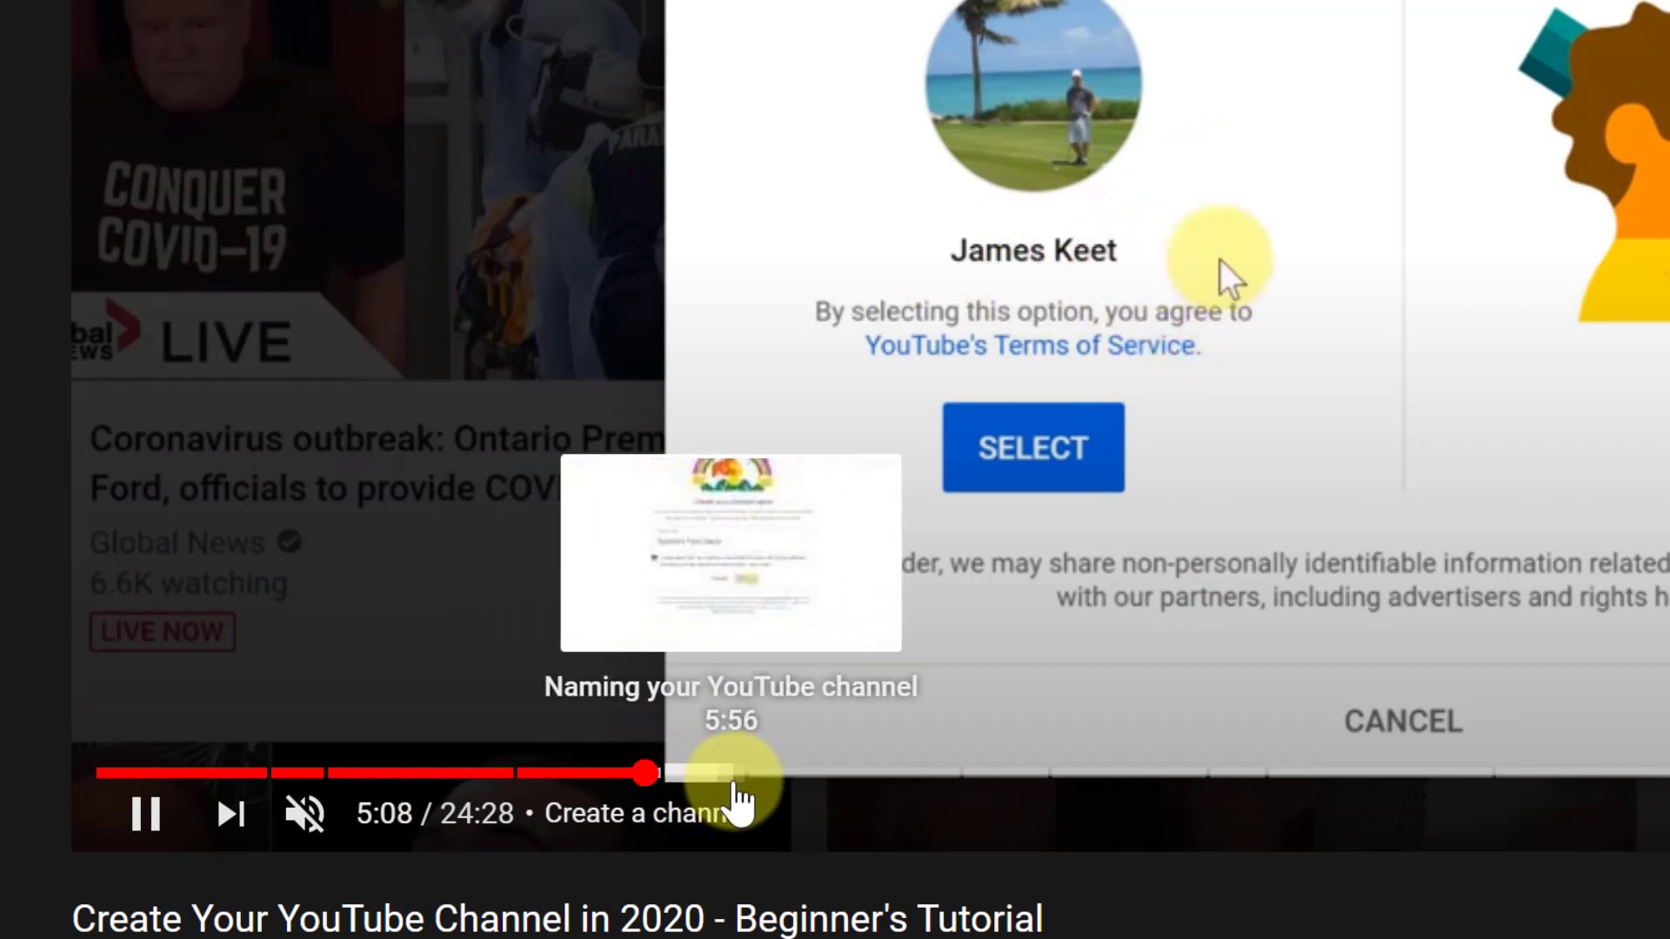
{"action": "mouse_move", "coordinate": [1002, 774]}
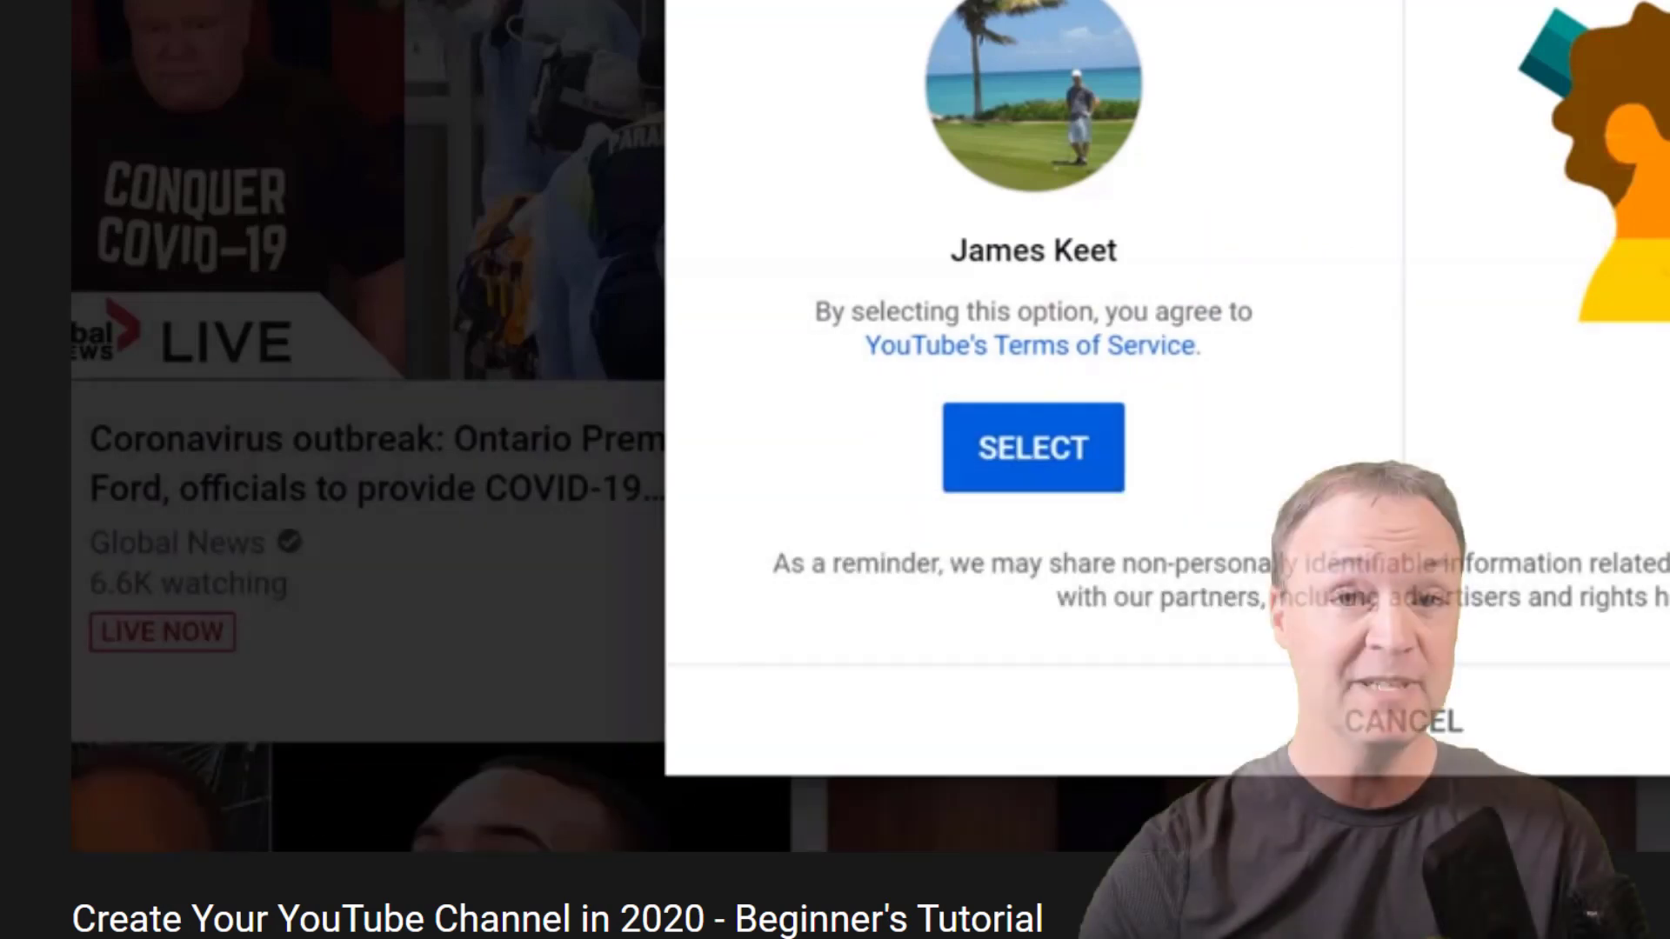
Jump to the Naming your YouTube channel chapter on the progress bar.
{"action": "left_click", "coordinate": [1032, 447]}
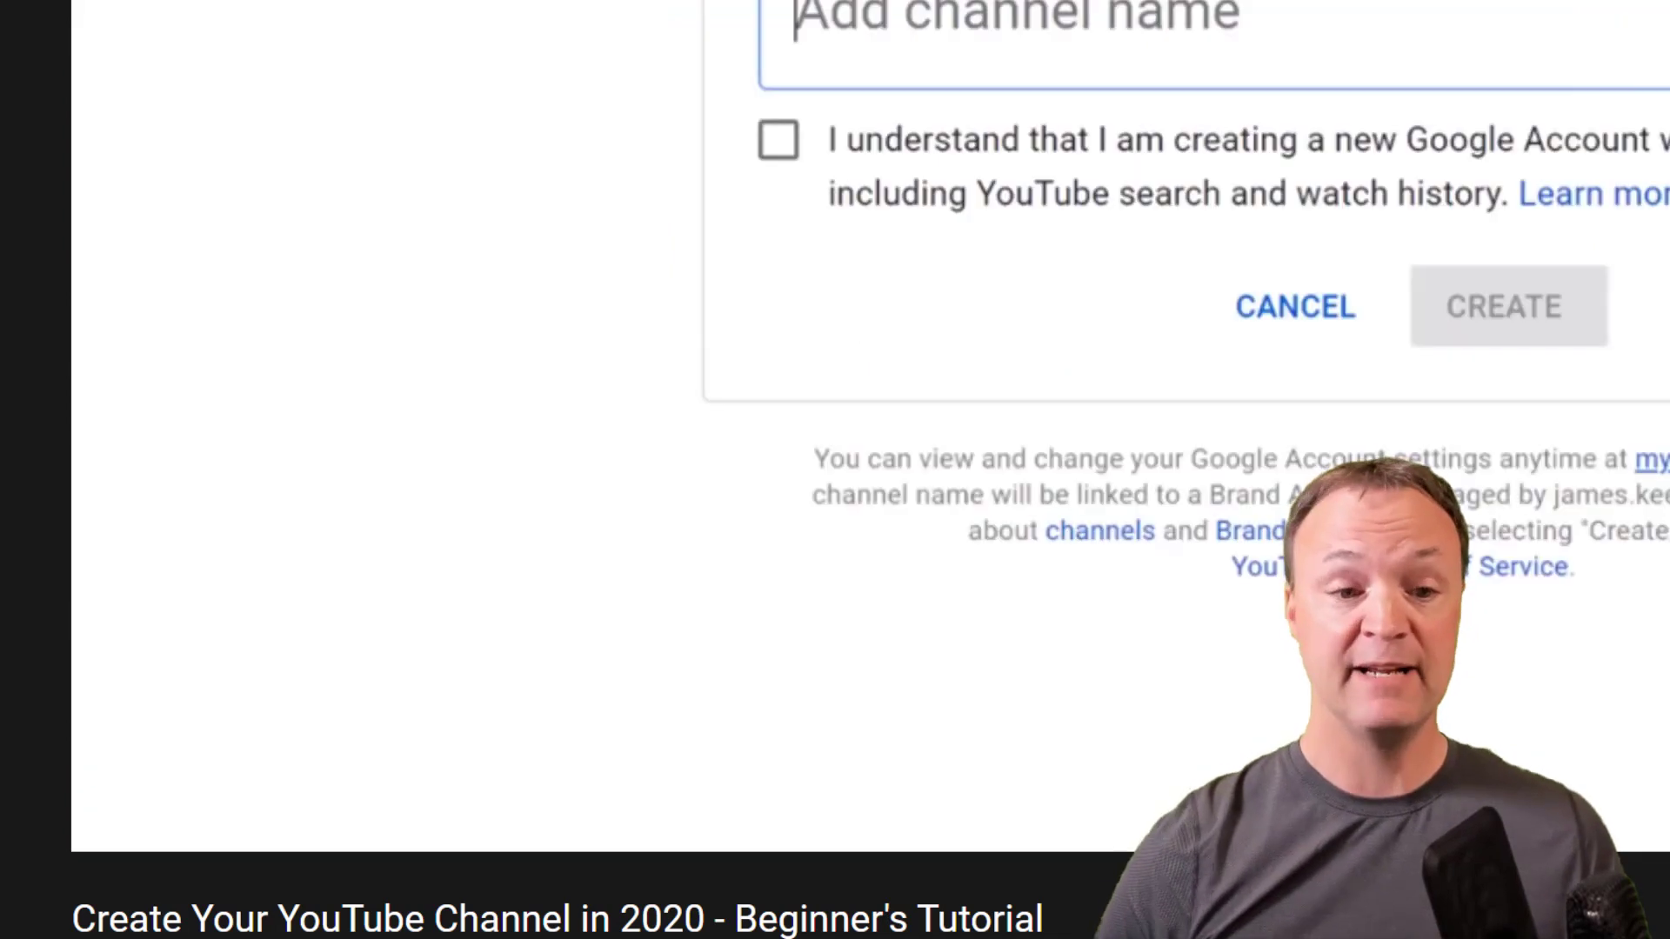